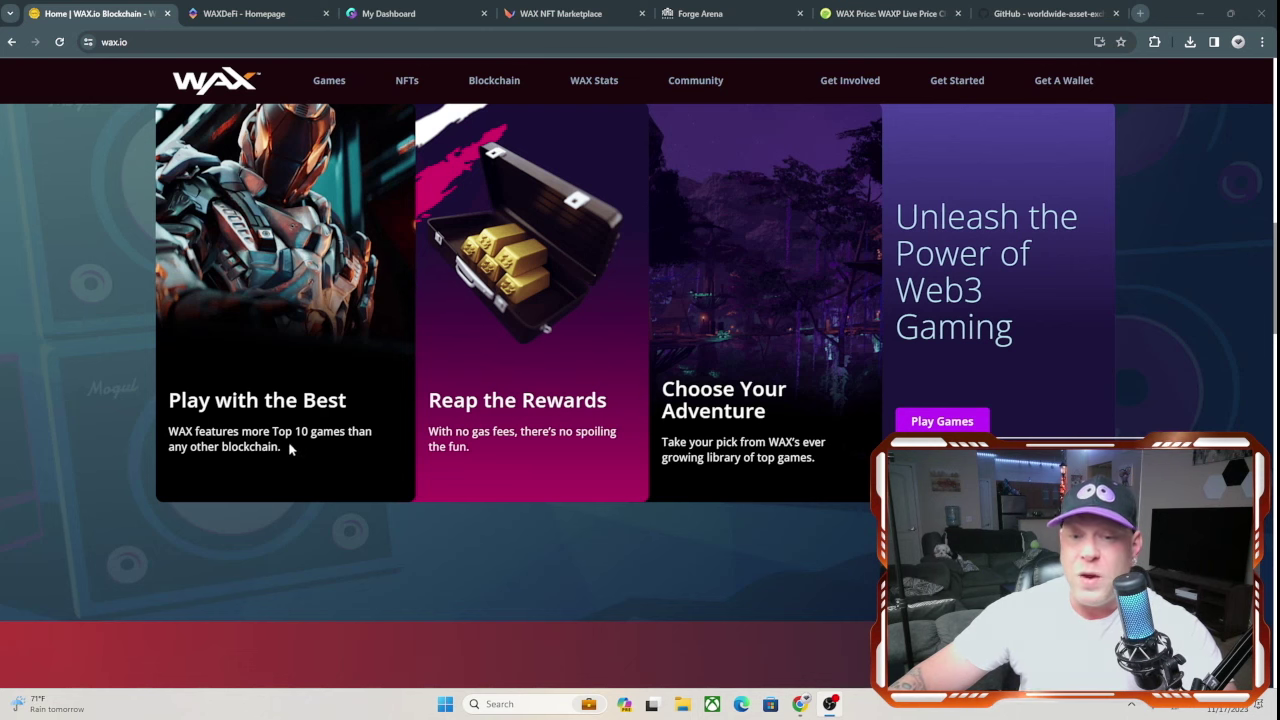
mouse_move(324, 482)
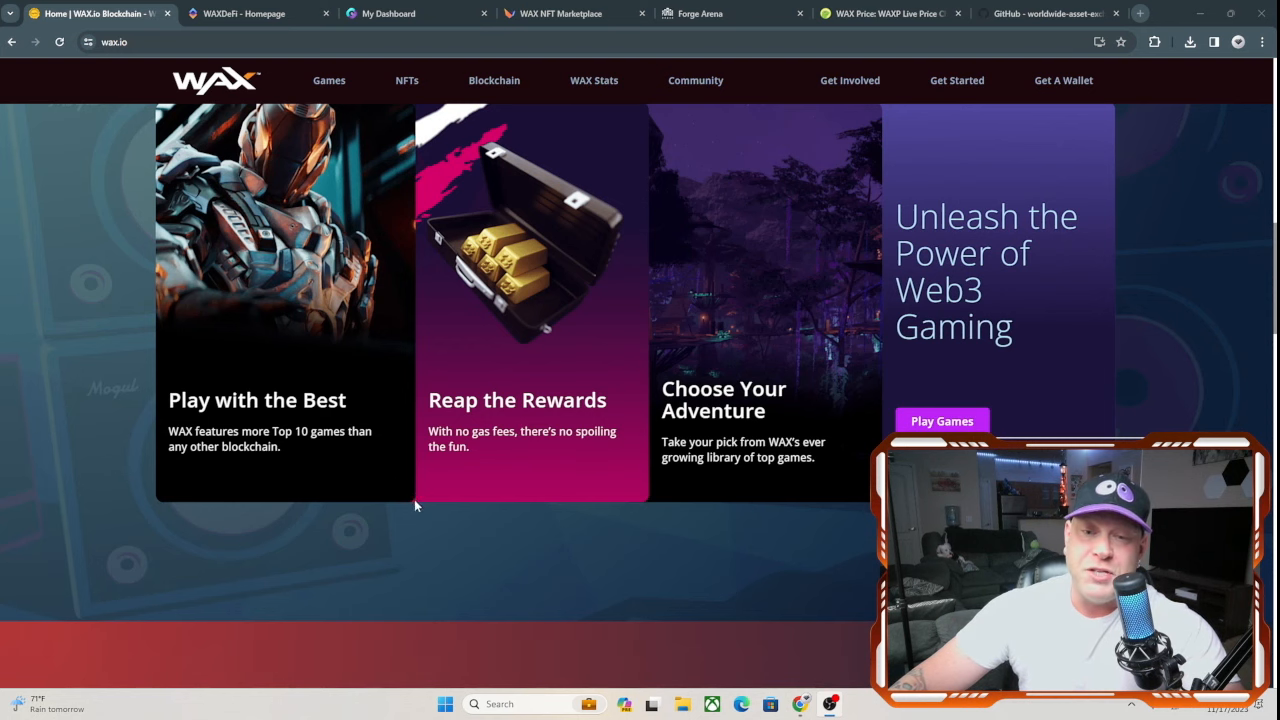
Step: Scroll through the WAX.io homepage sections and back up toward the top
scroll("down", 3)
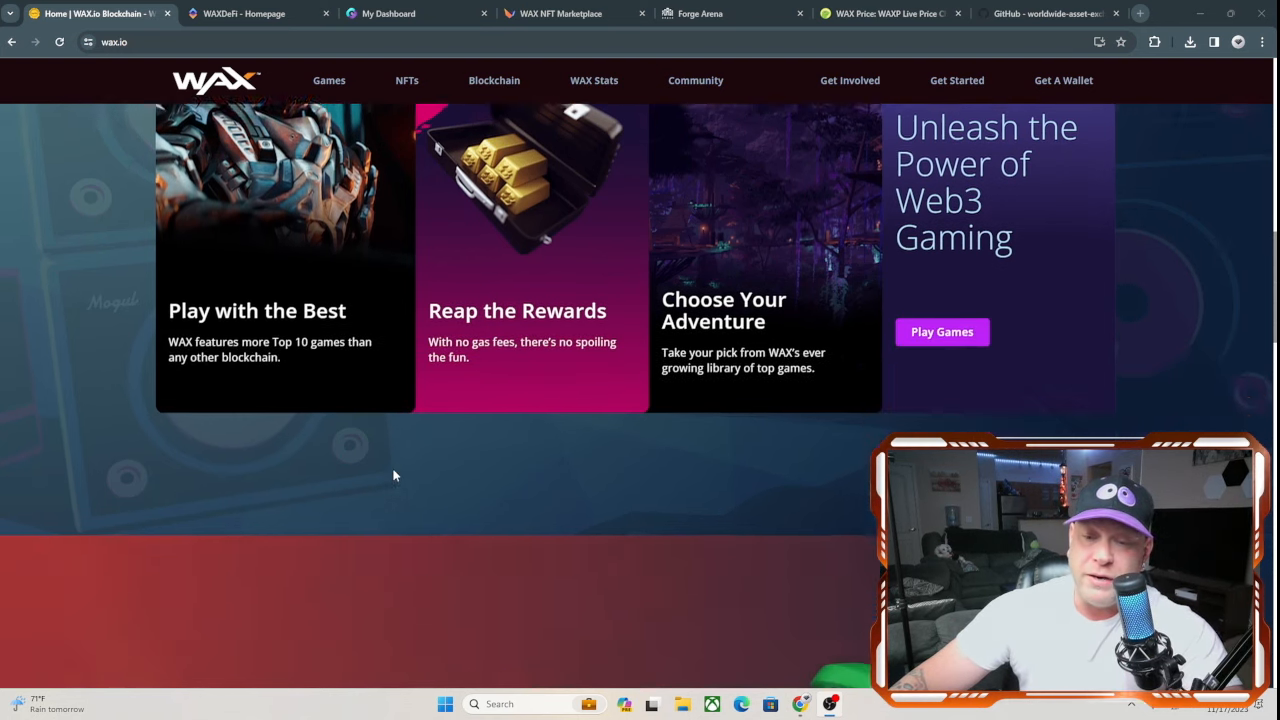
scroll("down", 3)
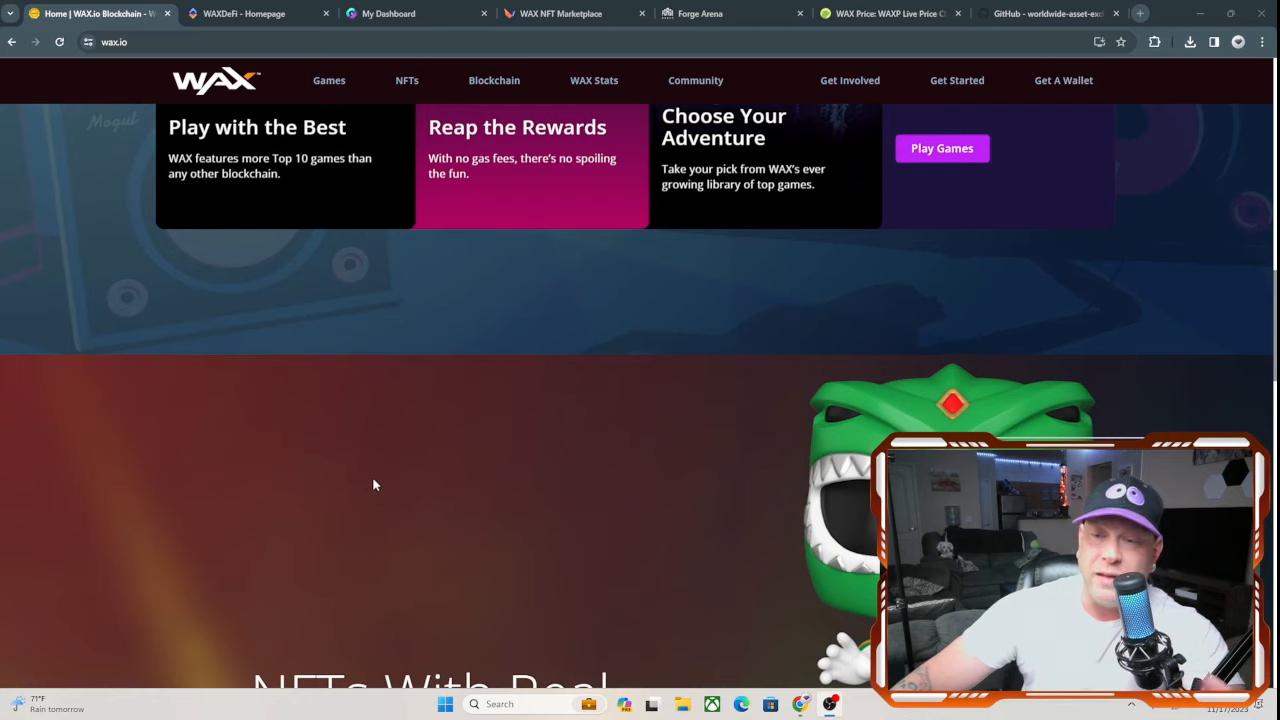
scroll("down", 3)
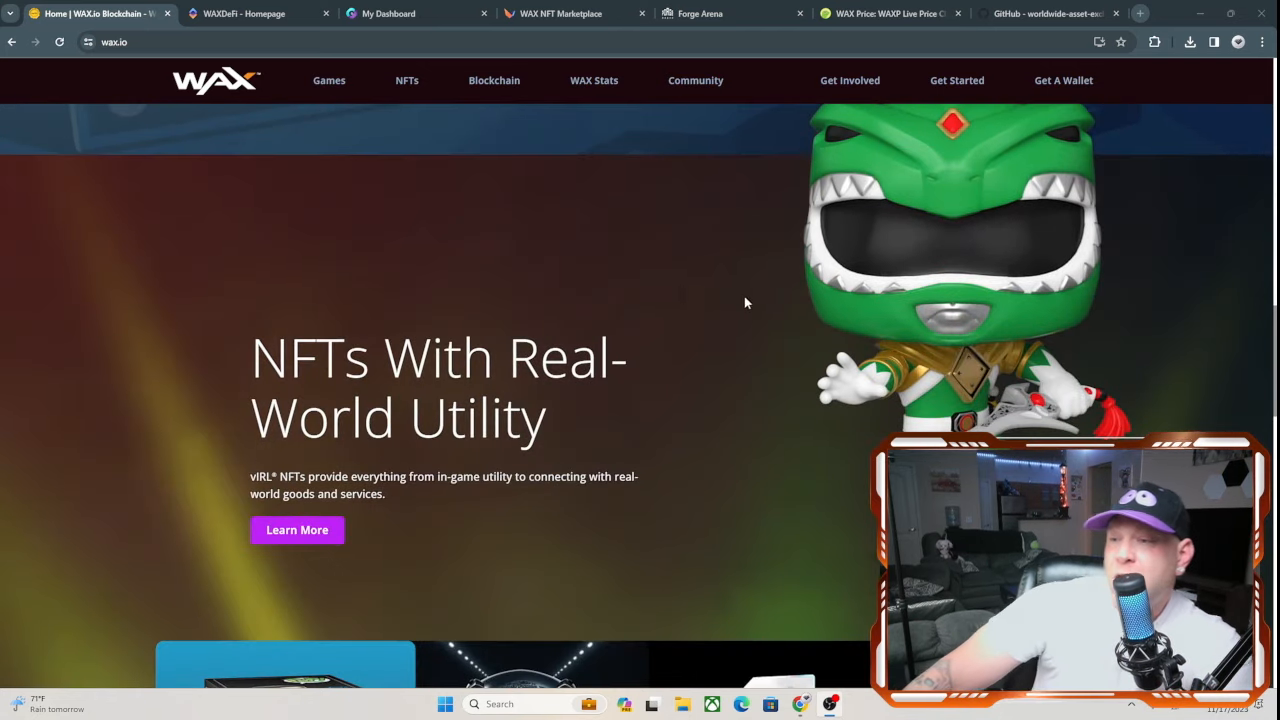
mouse_move(878, 308)
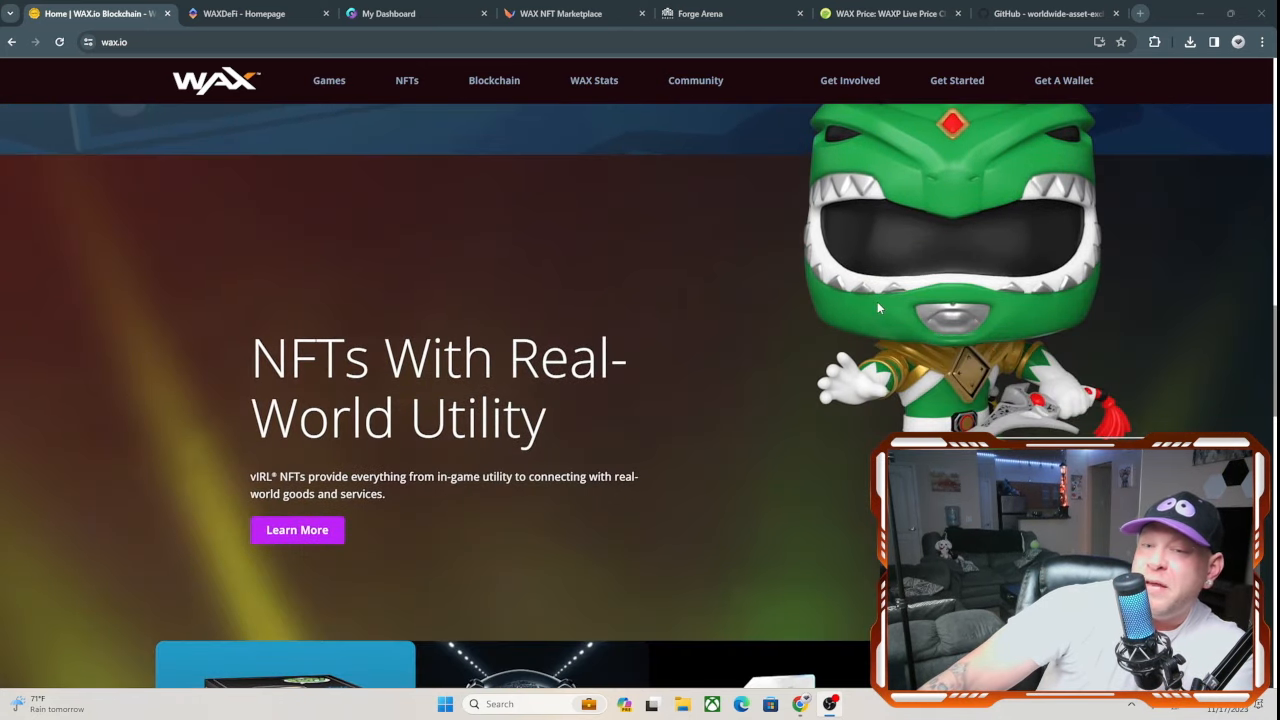
mouse_move(490, 424)
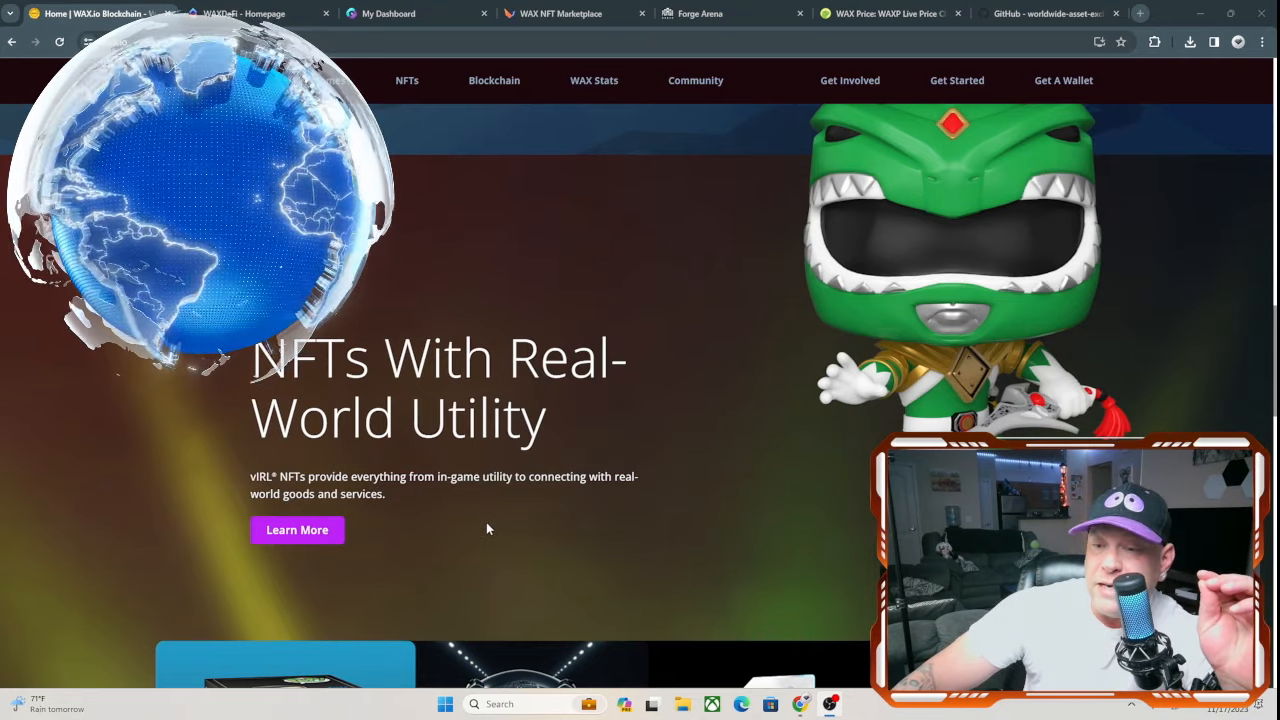
scroll("down", 3)
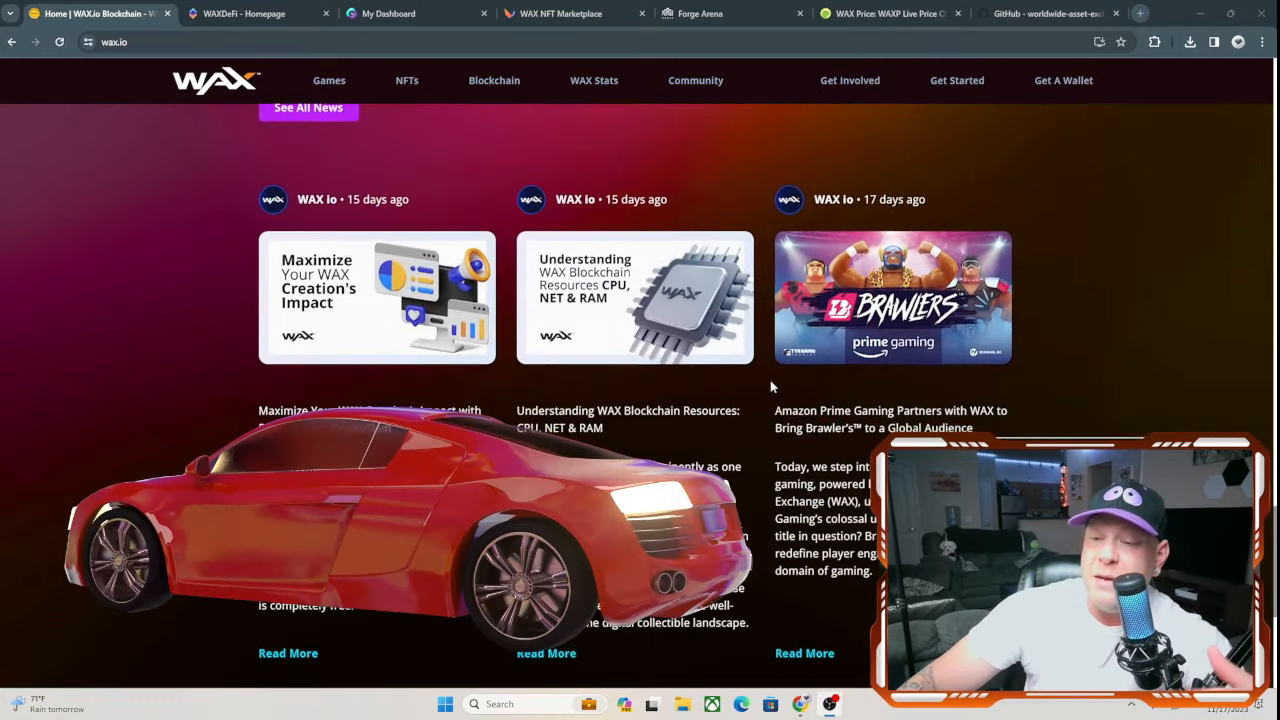
scroll("down", 3)
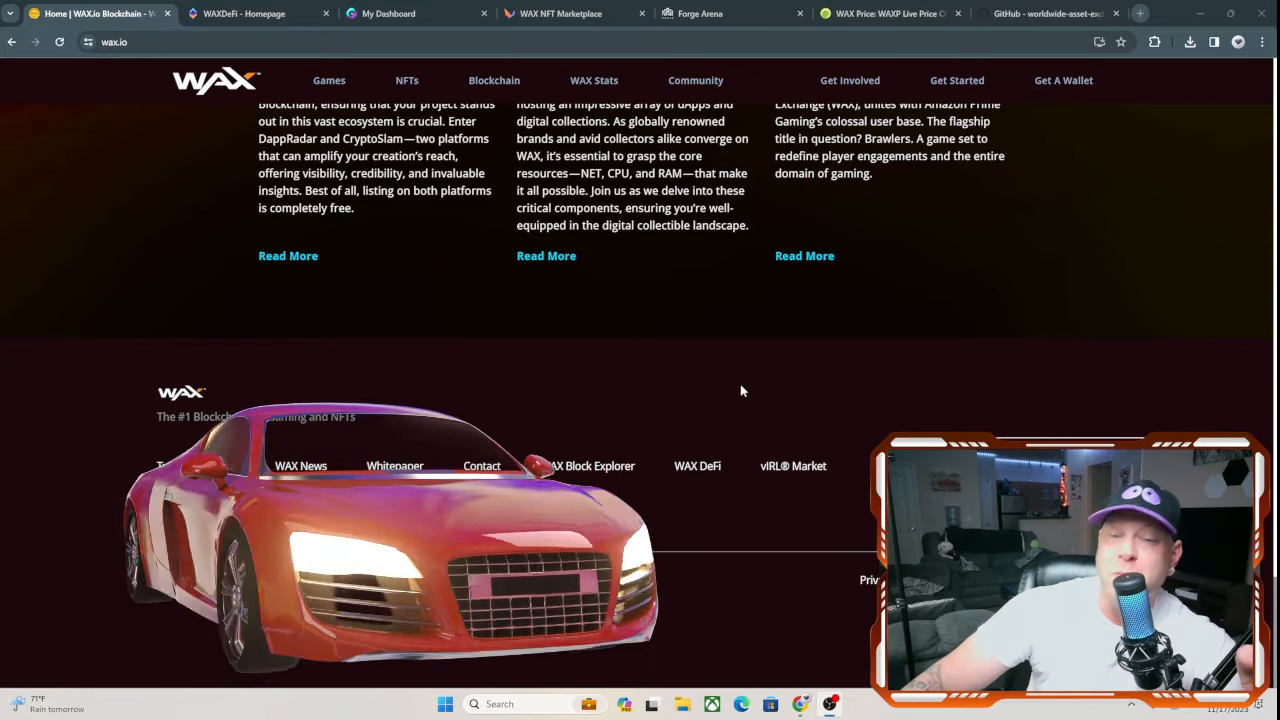
scroll("up", 3)
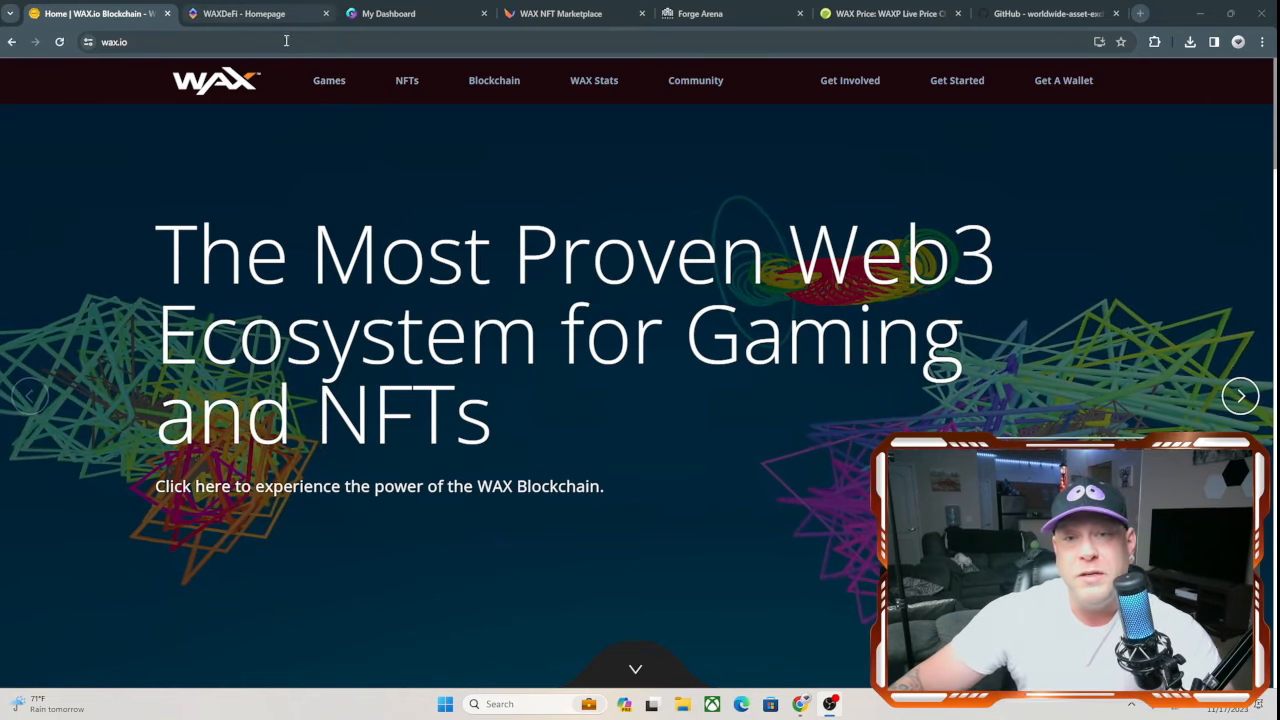
Step: Go to the Games catalogue and browse down its game cards to Outlaw Troopers
left_click(328, 80)
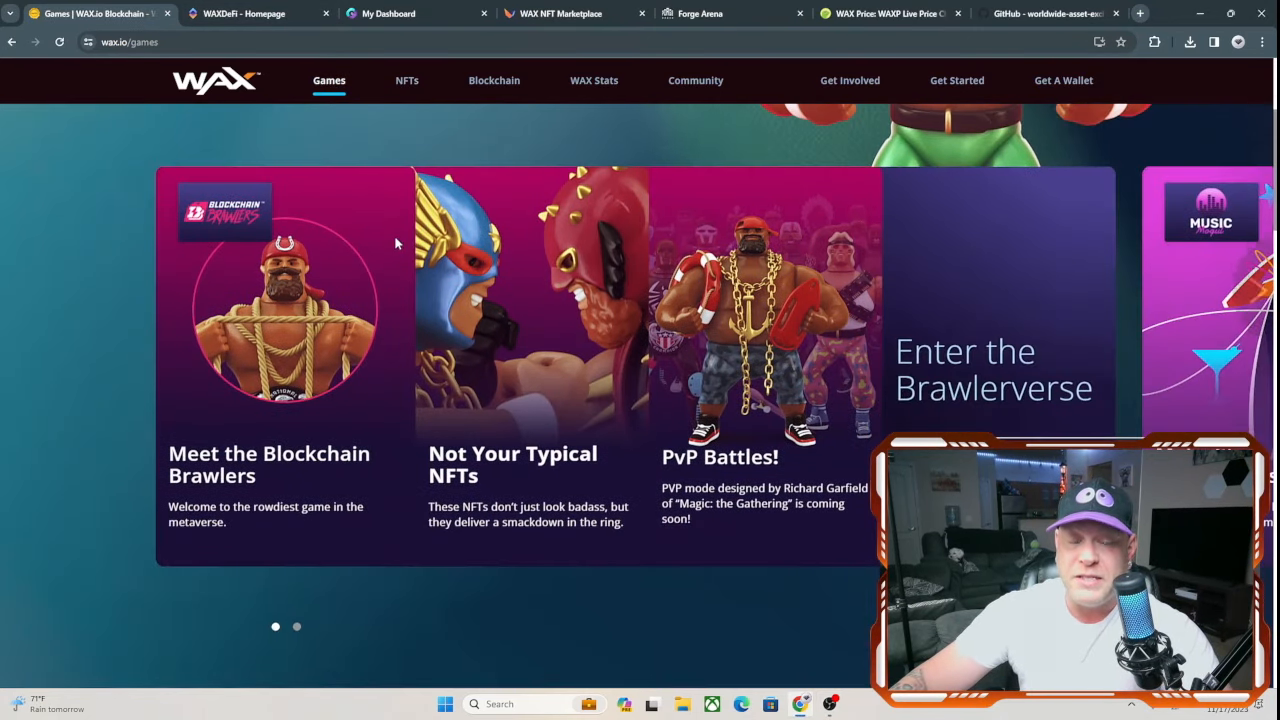
scroll("down", 3)
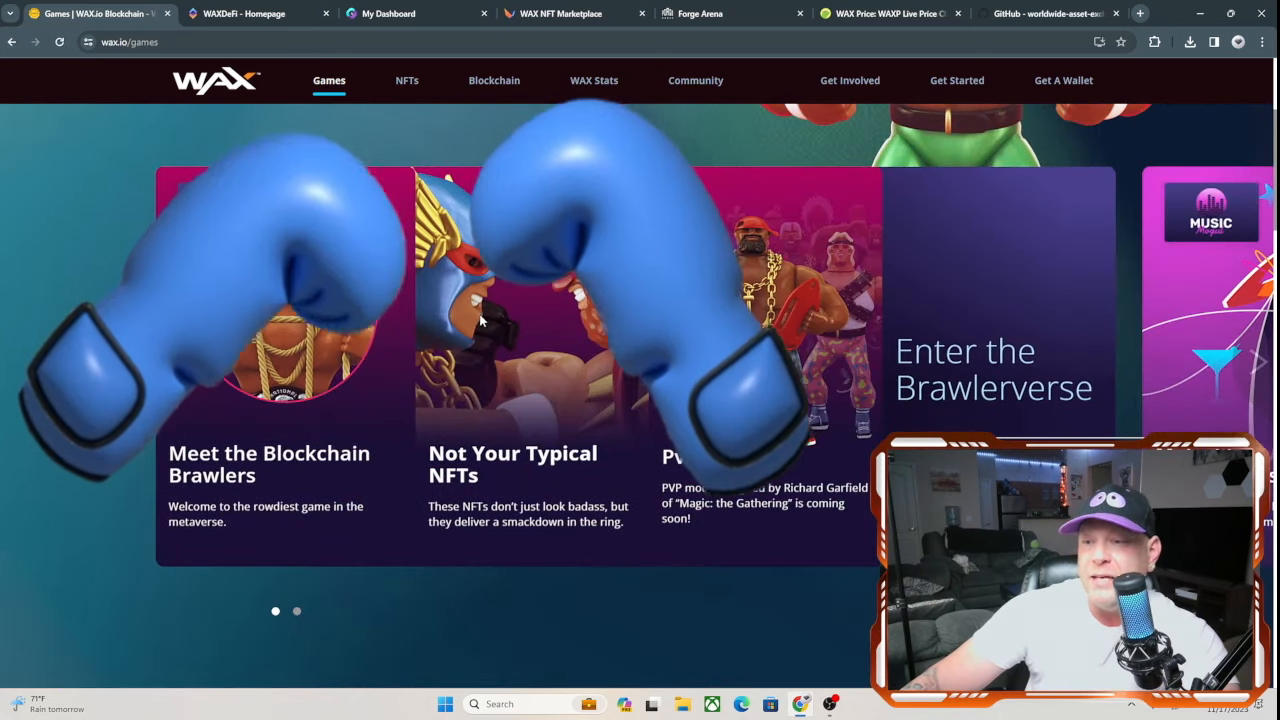
scroll("down", 3)
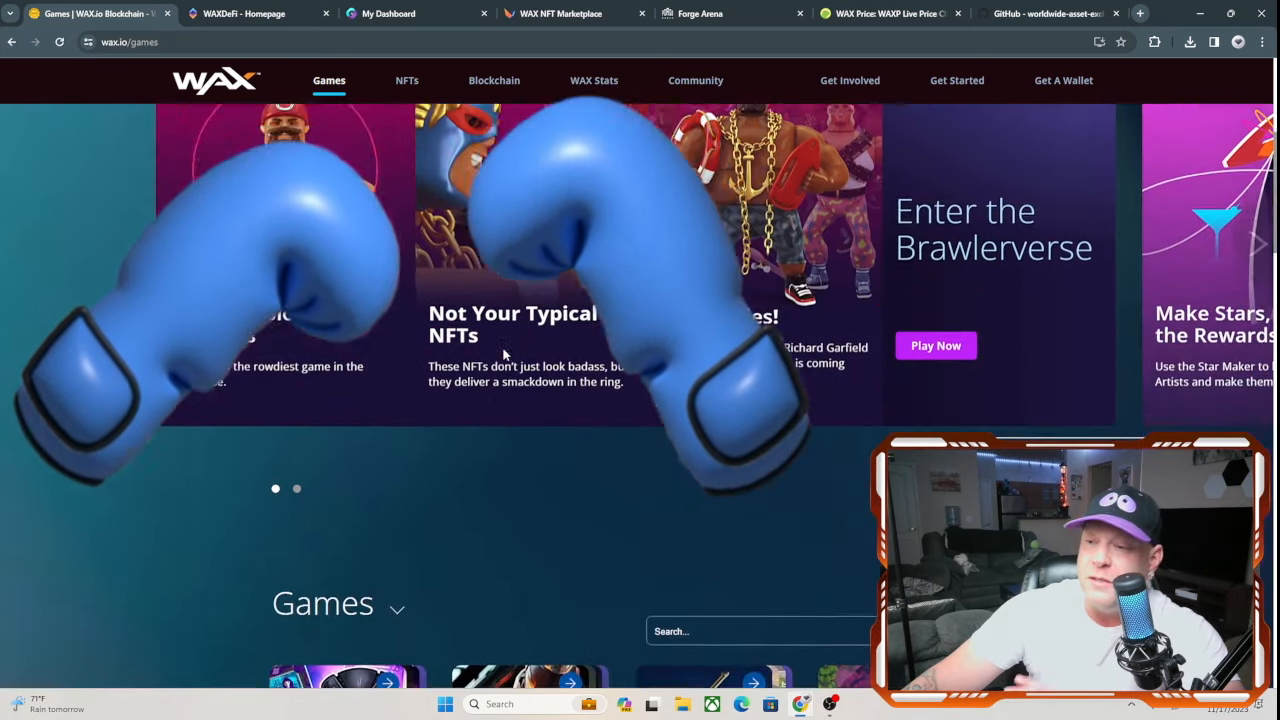
scroll("down", 3)
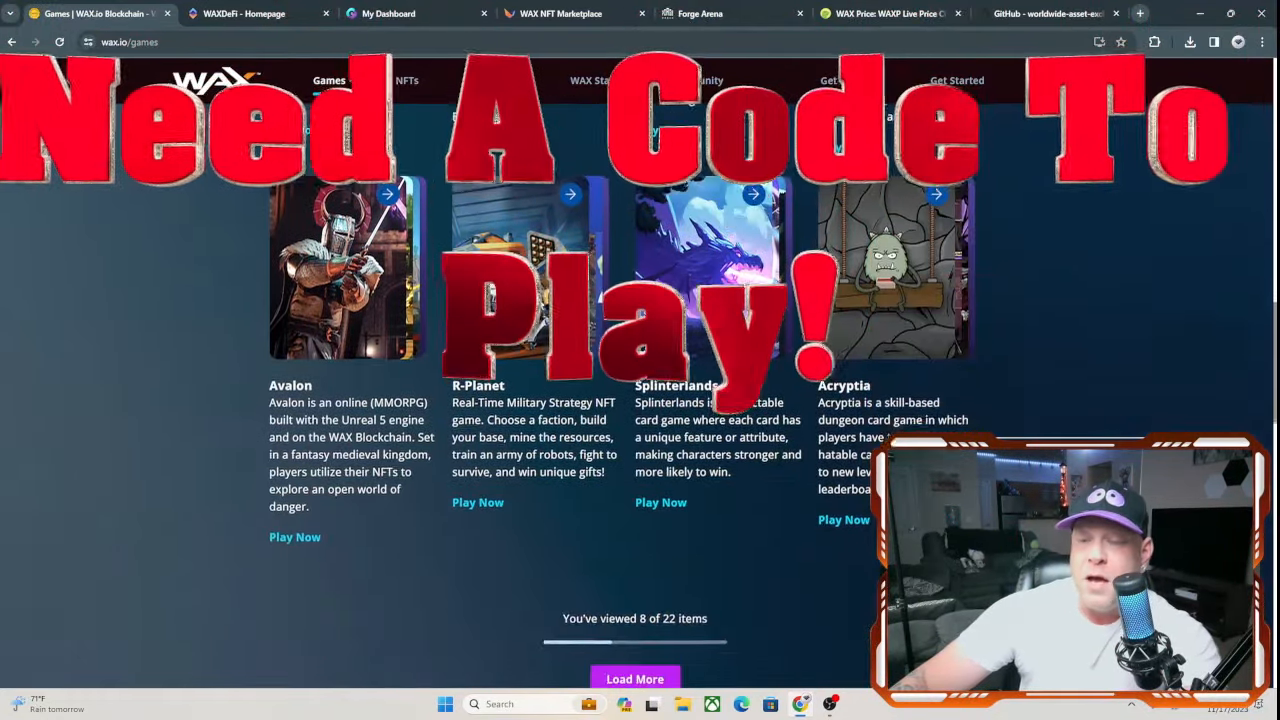
scroll("down", 3)
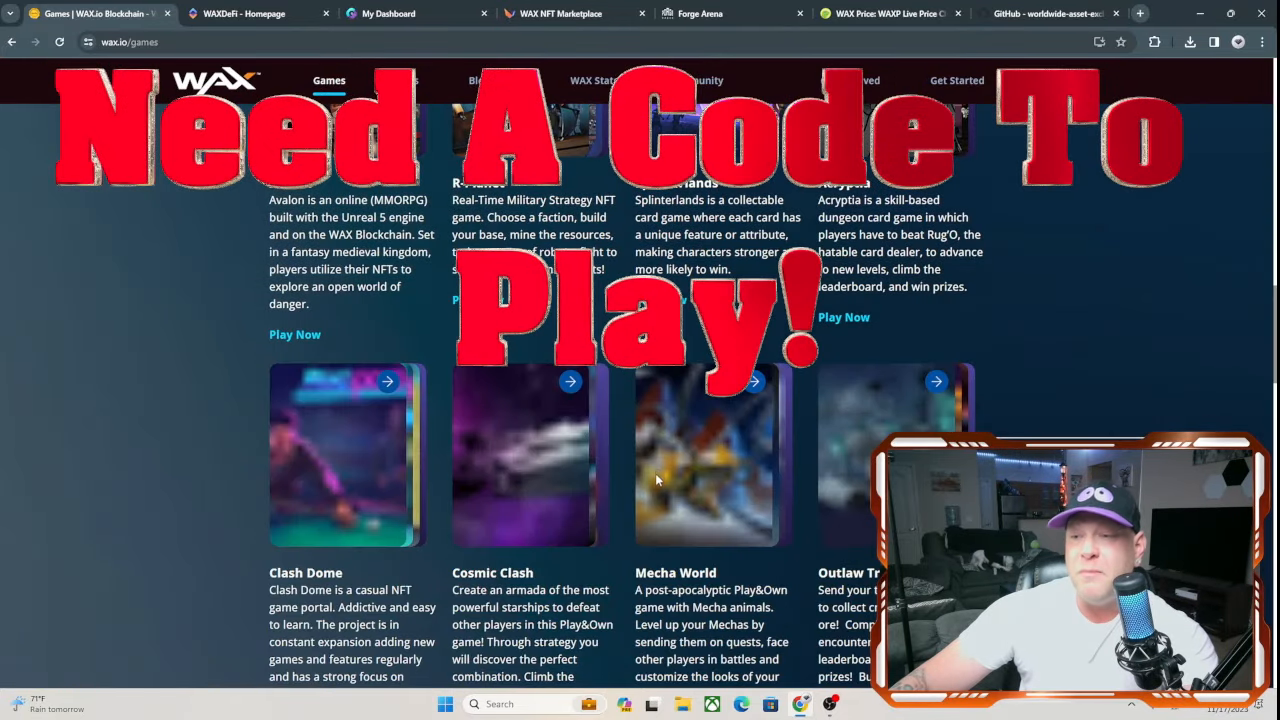
scroll("down", 3)
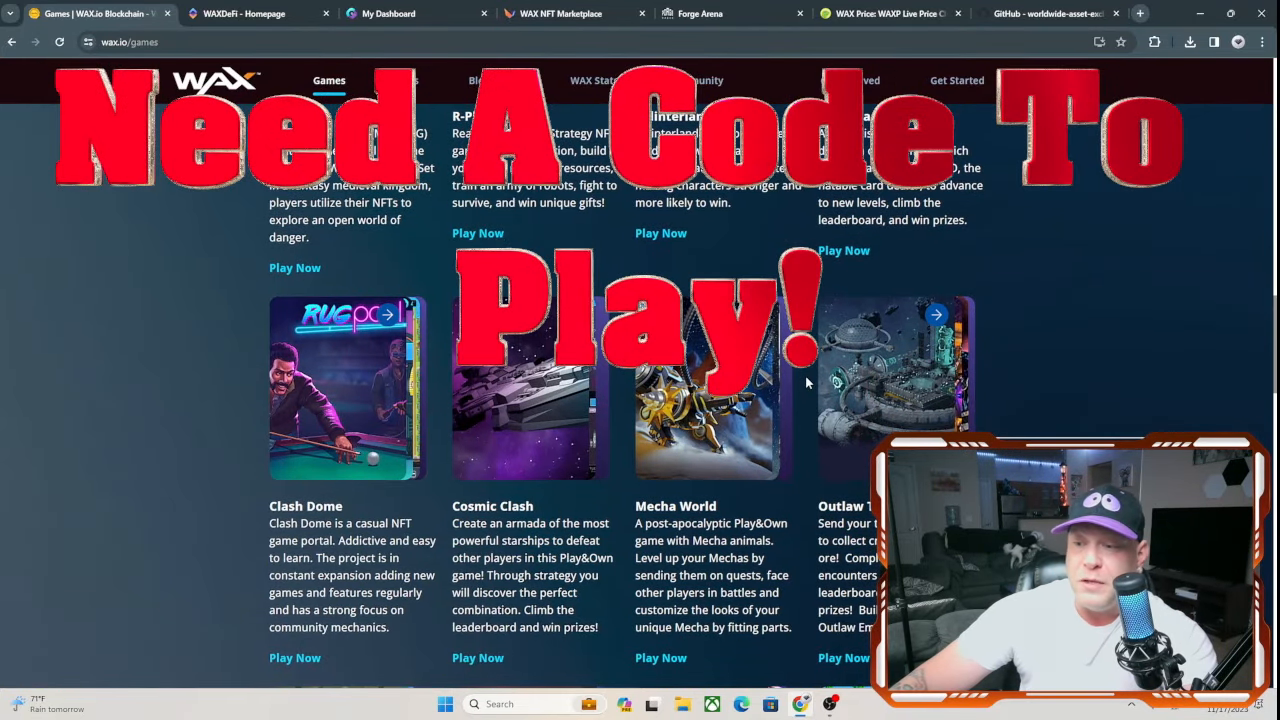
scroll("down", 3)
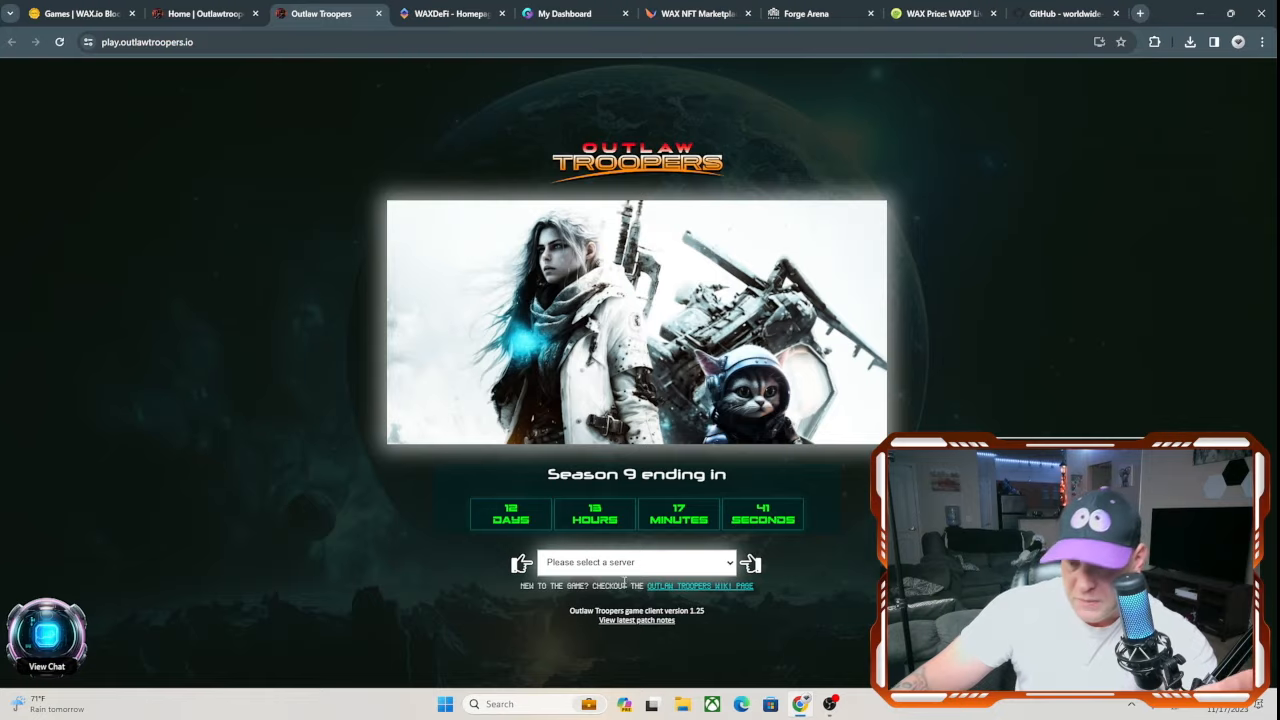
Step: Choose a game server to reach the missions screen, then return to the Outlaw Troopers homepage
left_click(648, 560)
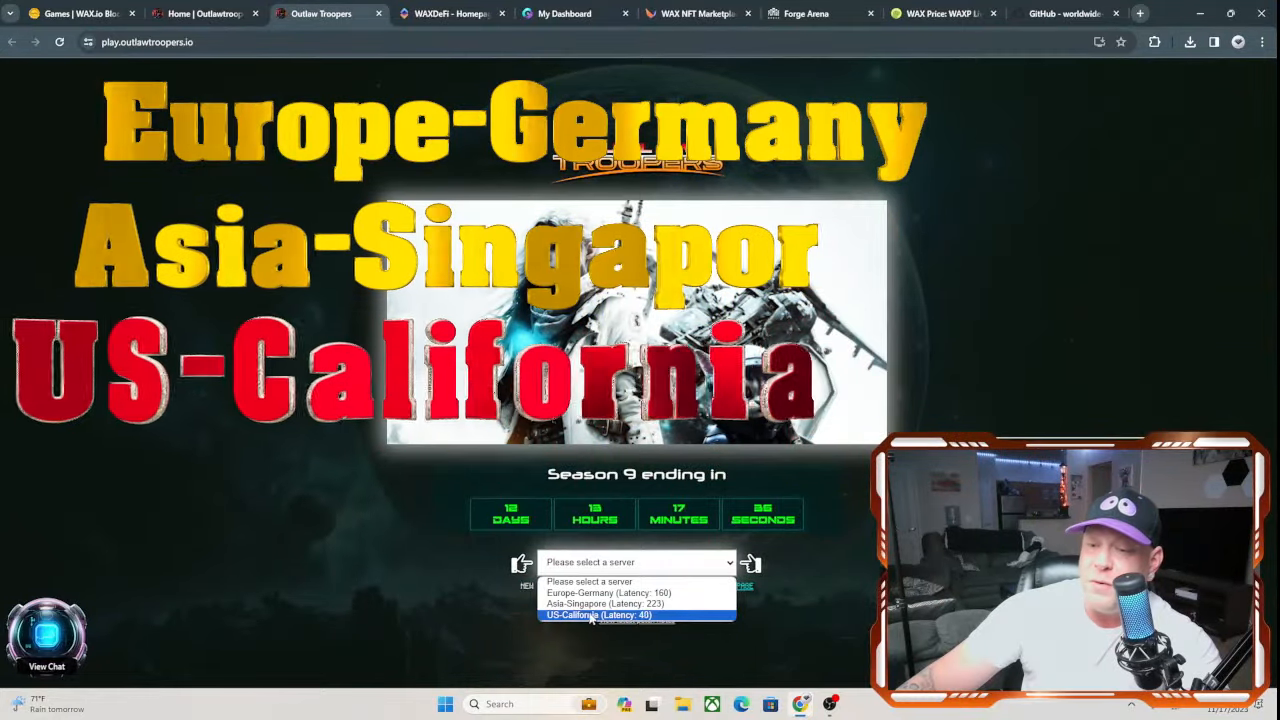
left_click(590, 614)
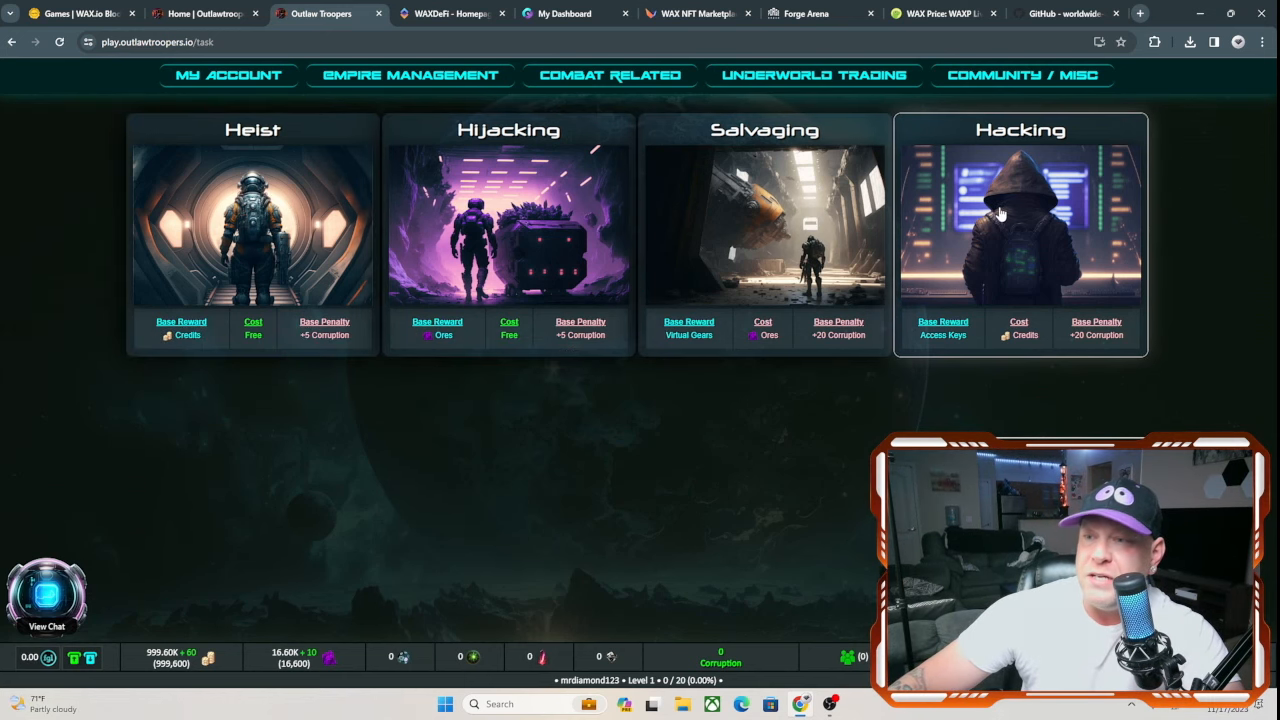
left_click(252, 224)
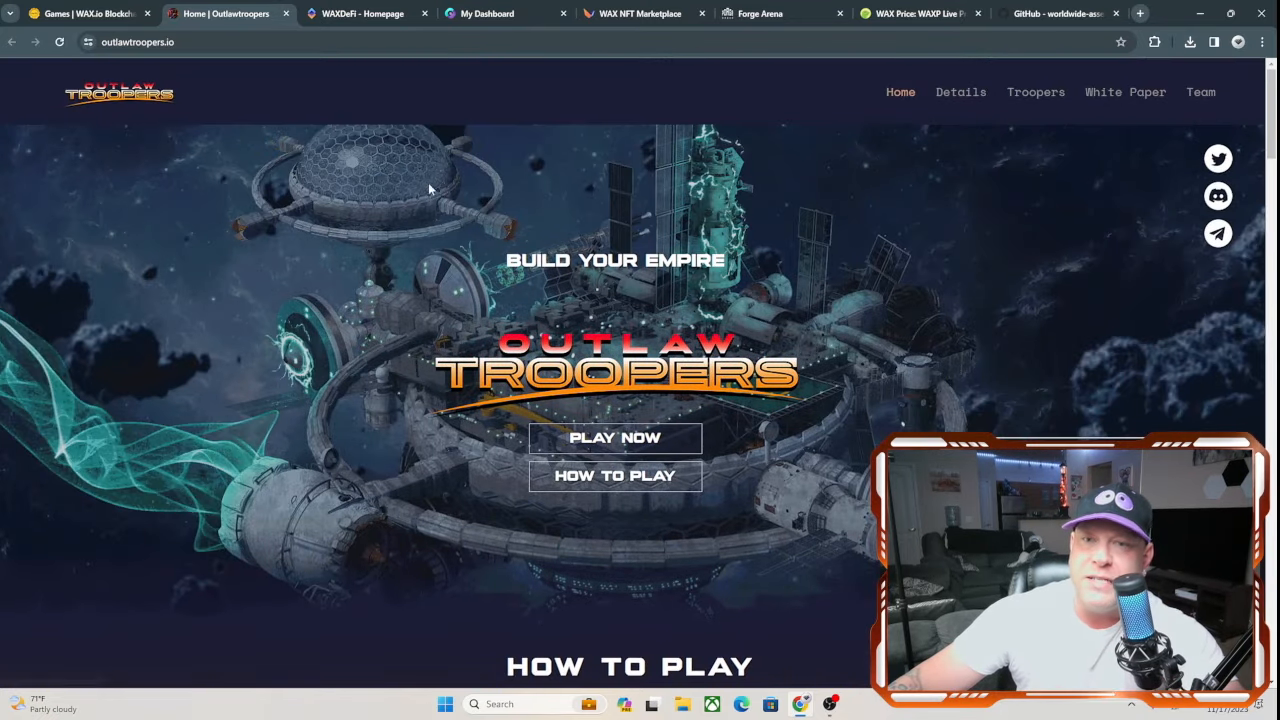
Step: Switch between the Outlaw Troopers homepage and the WAX Games page, ending on WAX Games
left_click(90, 14)
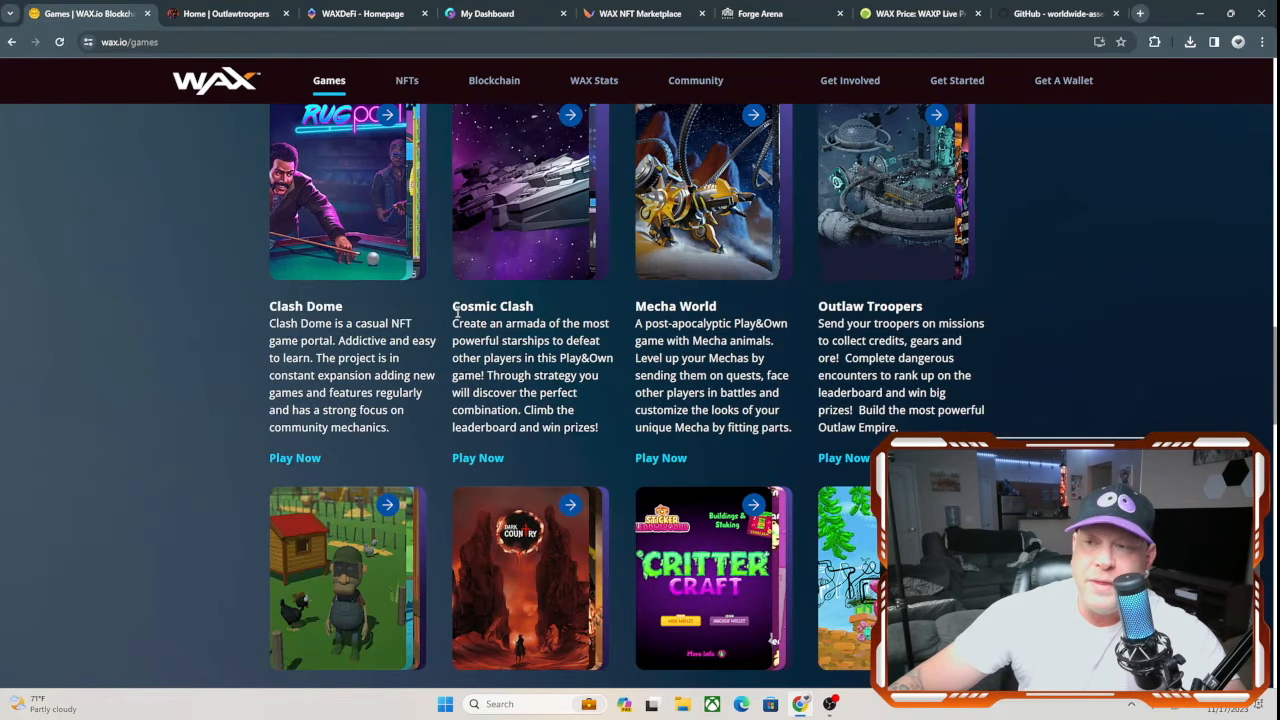
left_click(228, 14)
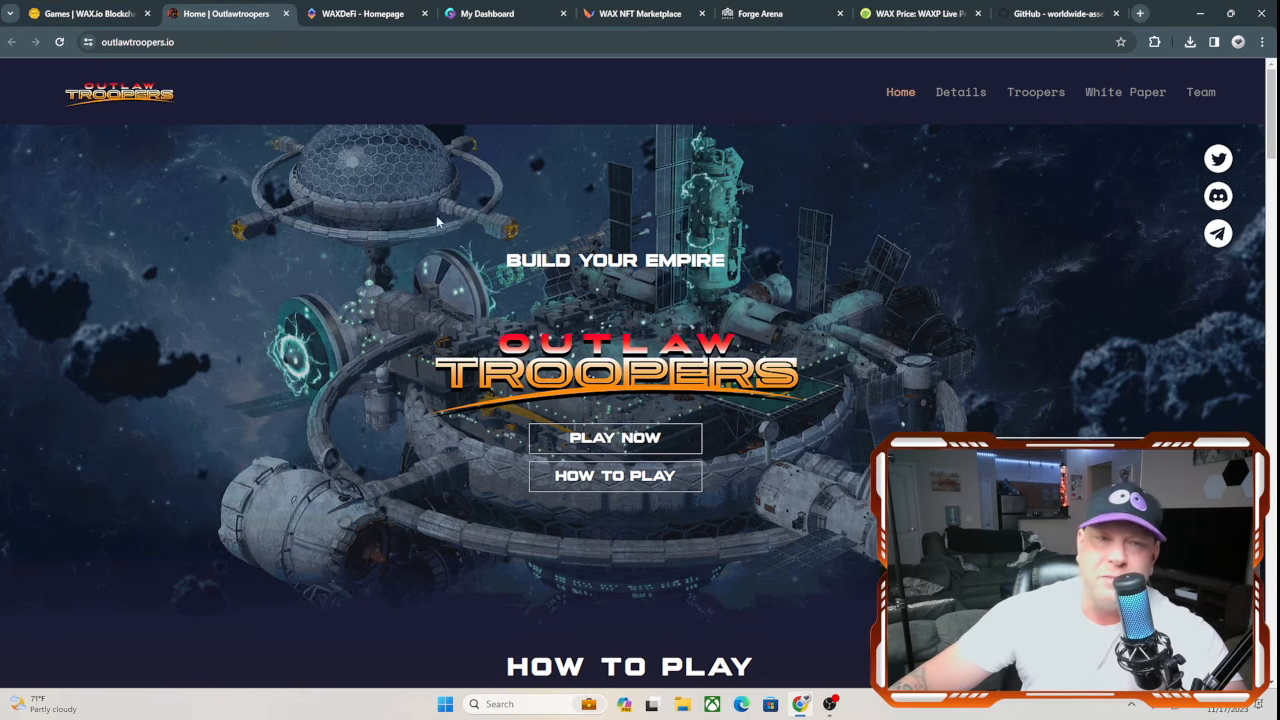
left_click(90, 14)
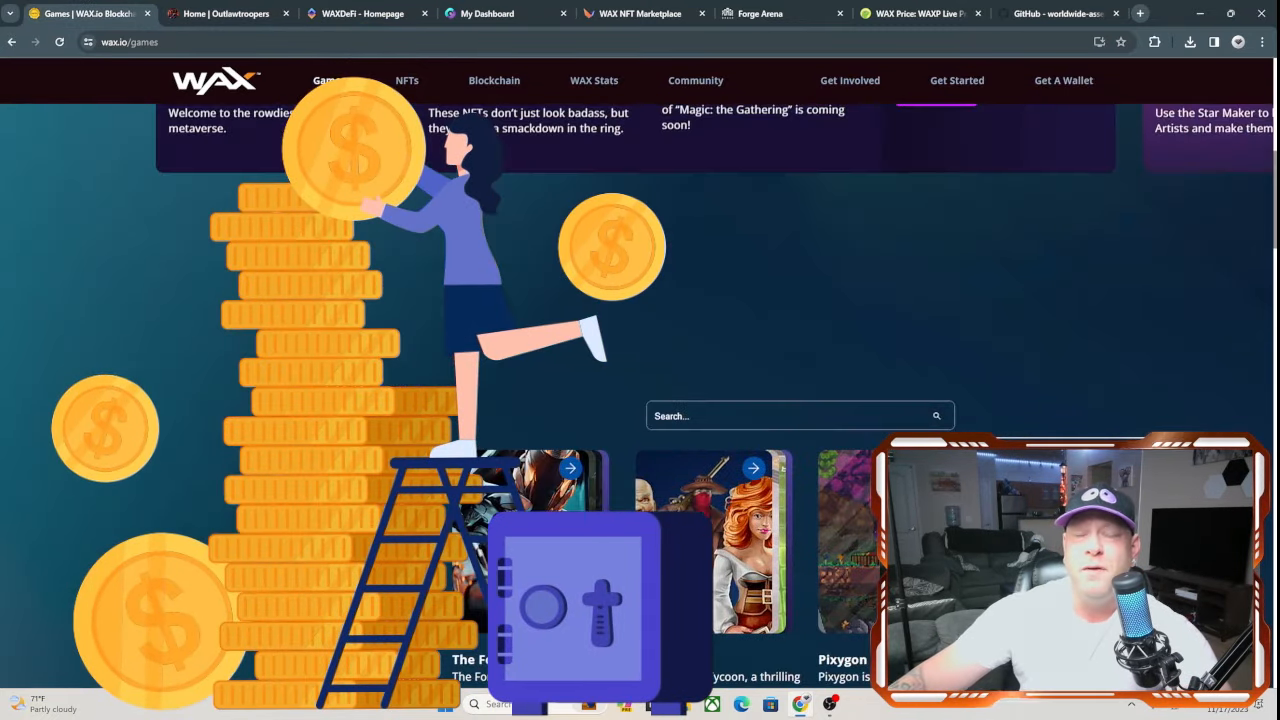
Step: Go to the WAX NFTs page and open the Spider-Man No Way Home collection on vIRL Market
left_click(404, 80)
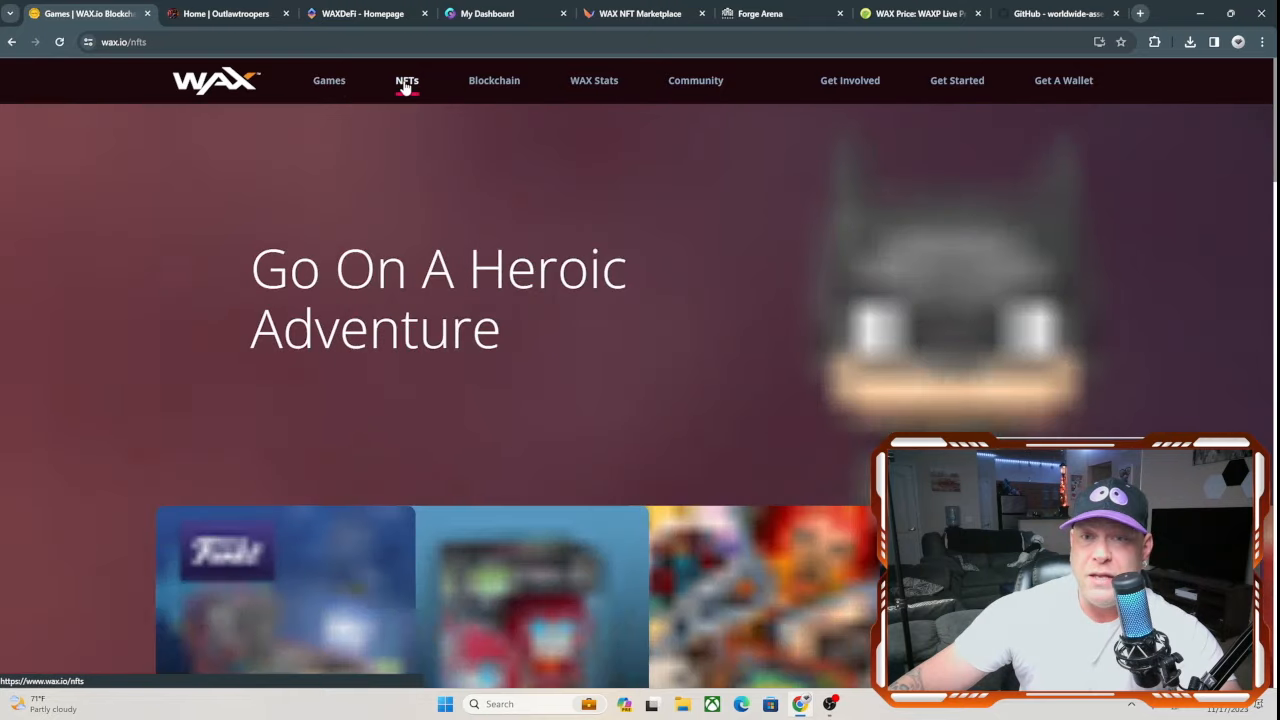
left_click(404, 80)
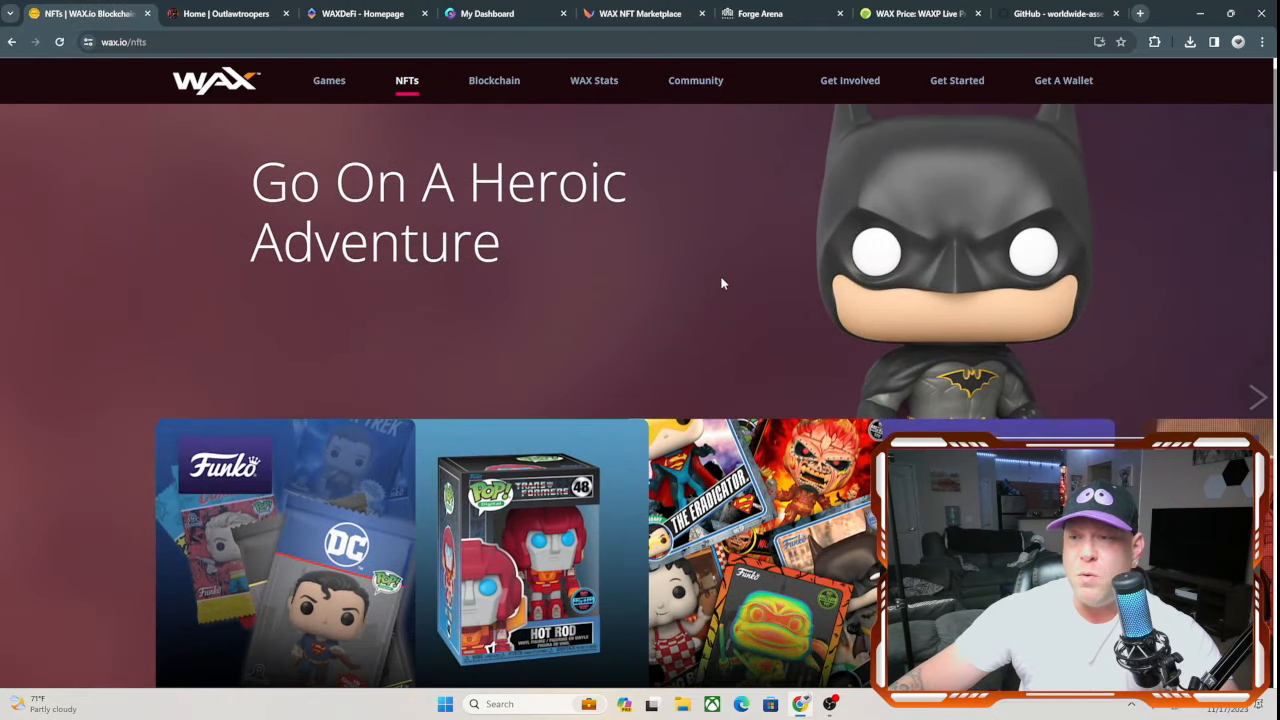
scroll("down", 3)
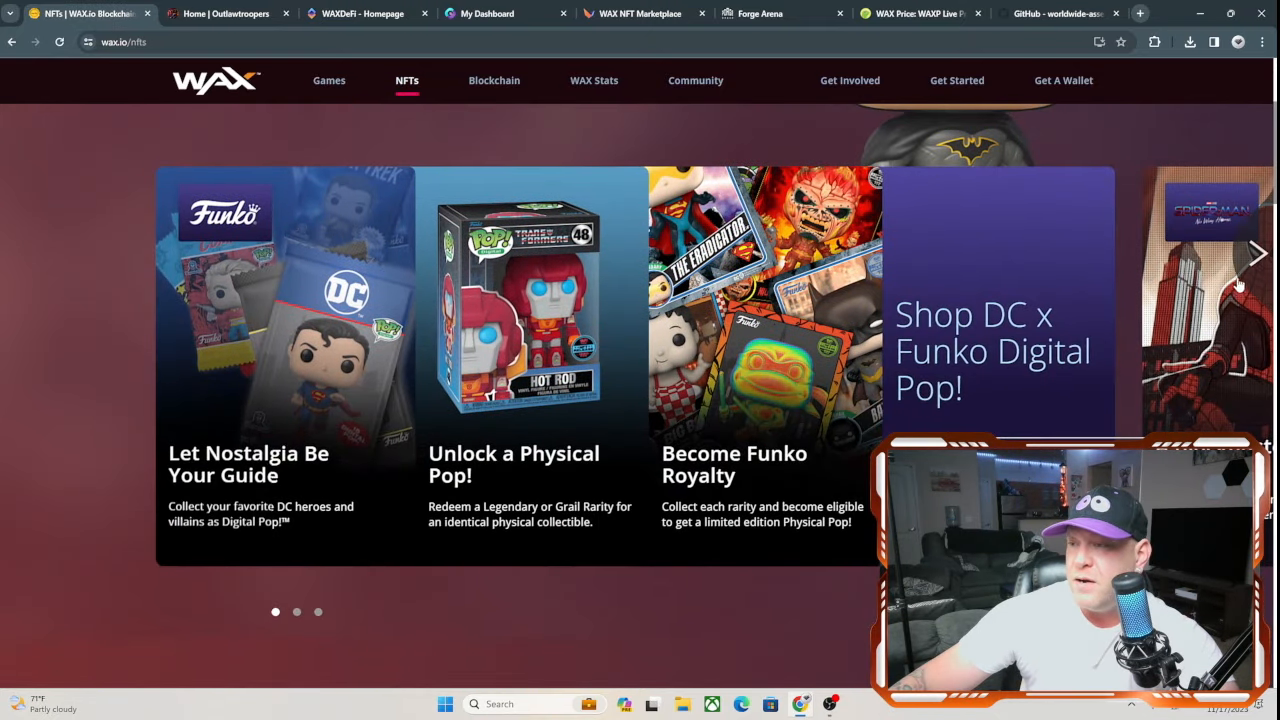
left_click(1260, 252)
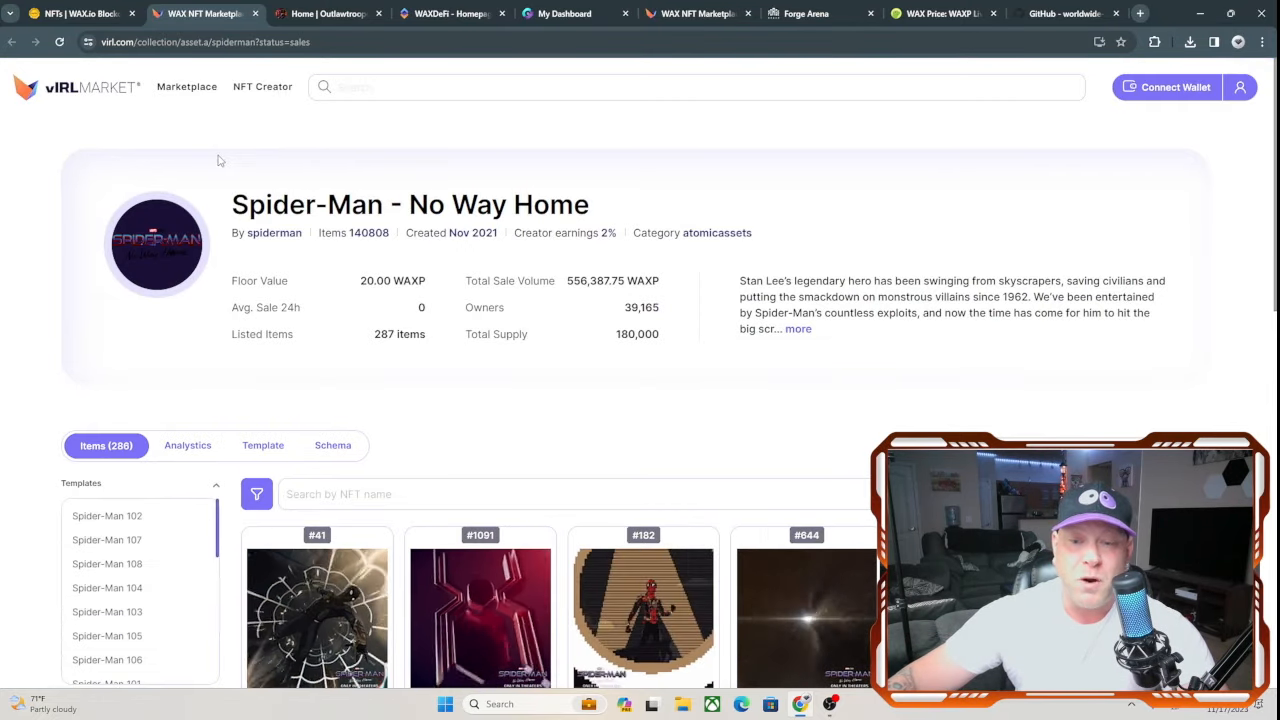
Step: Browse the Spider-Man collection listings and open Spider-Man 026 #1091 at 125.00 WAXP
scroll("down", 3)
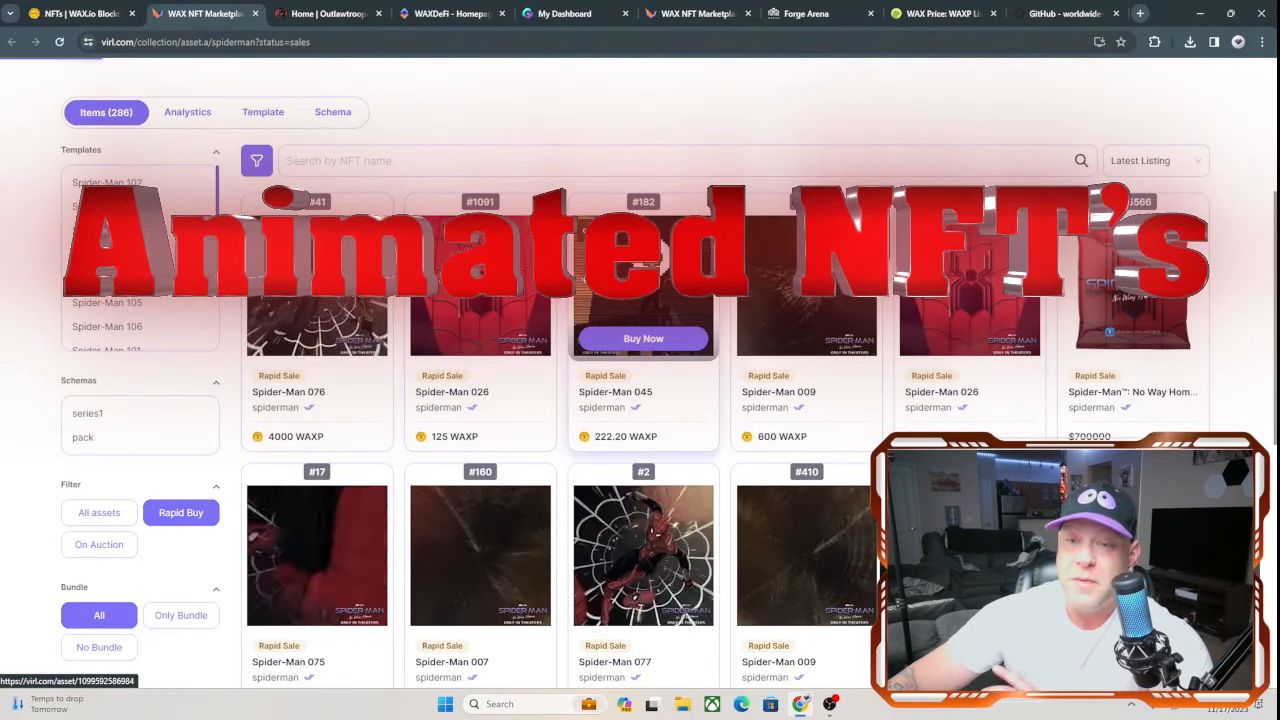
left_click(316, 300)
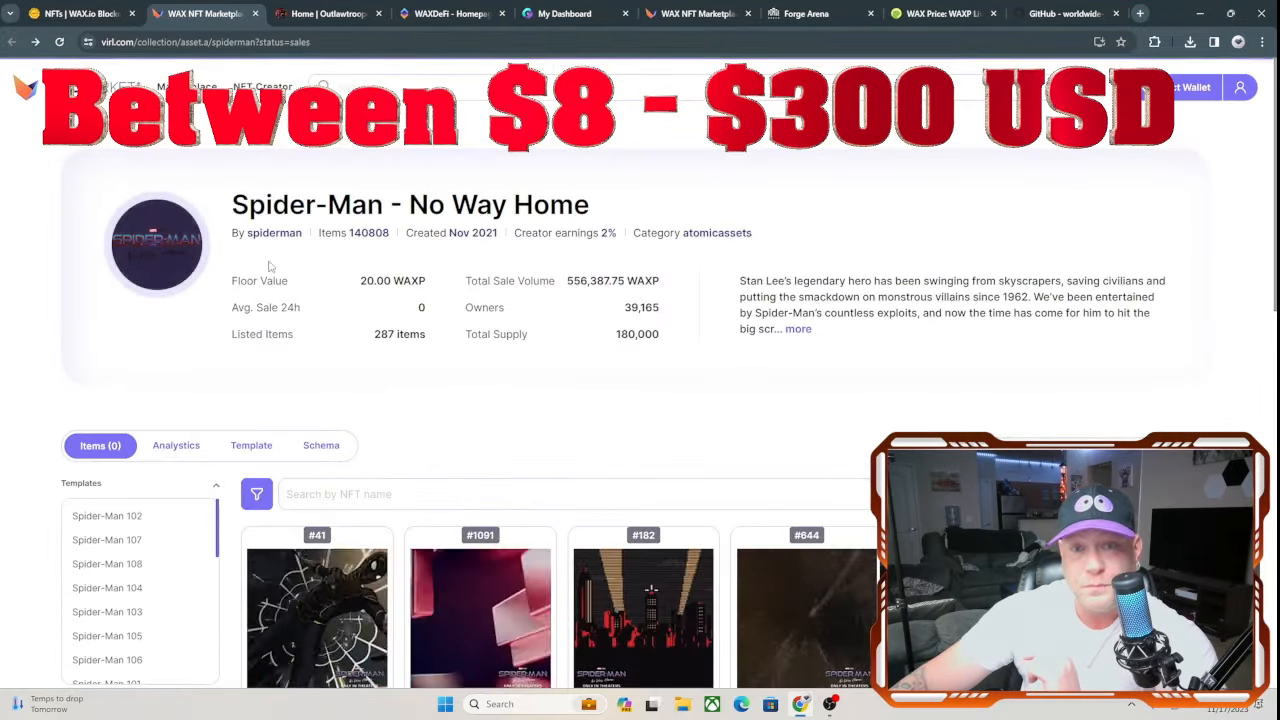
scroll("down", 3)
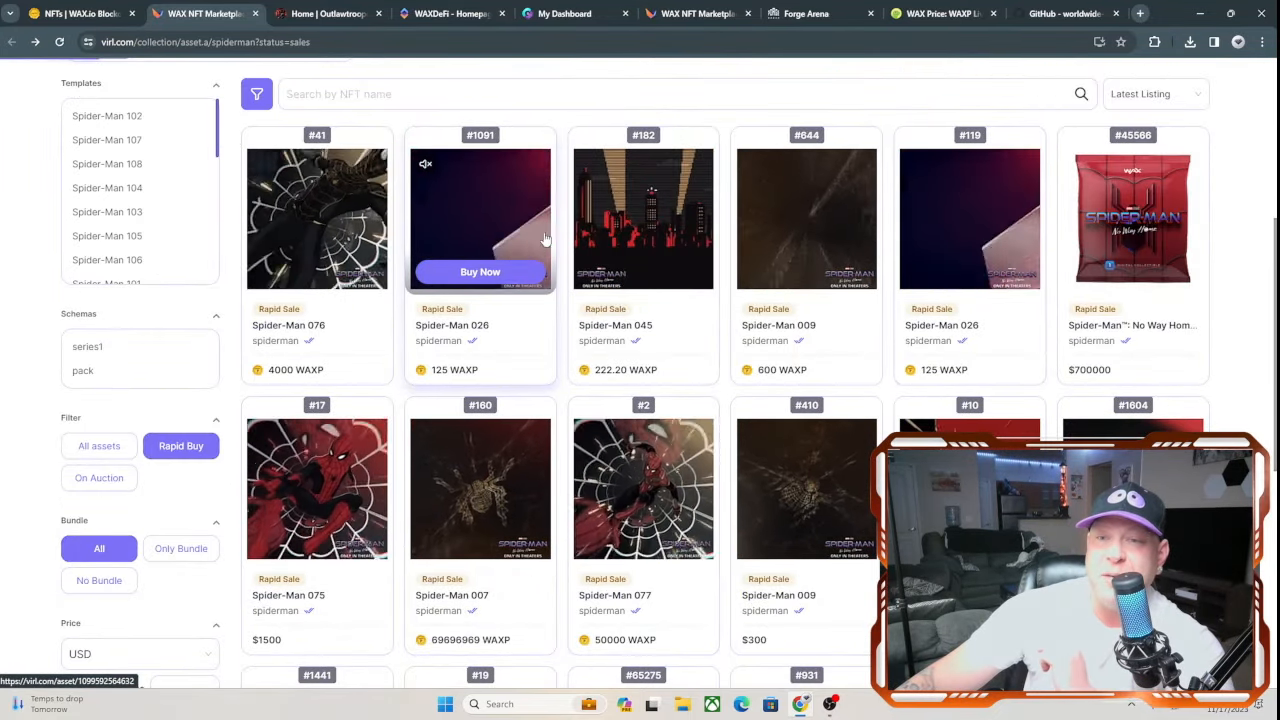
left_click(480, 210)
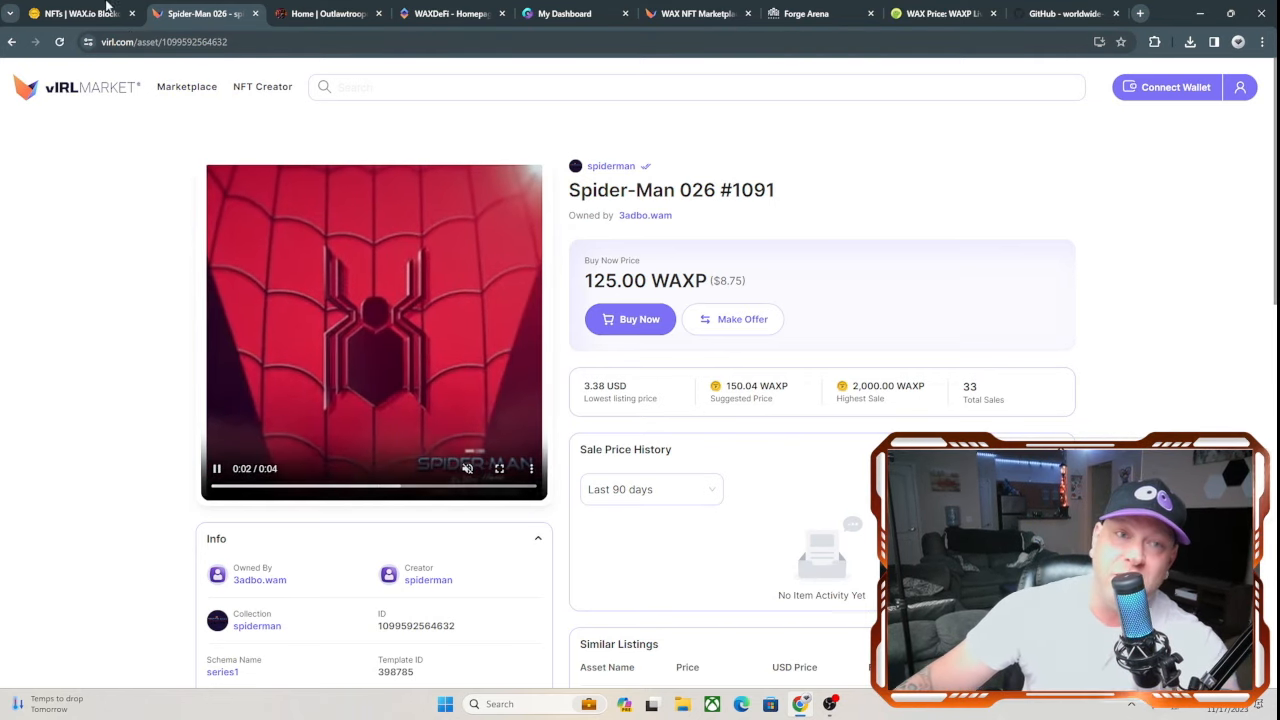
Step: Return to the WAX NFTs page and scroll past Hot Wheels and Funko to the vIRL collections
left_click(76, 14)
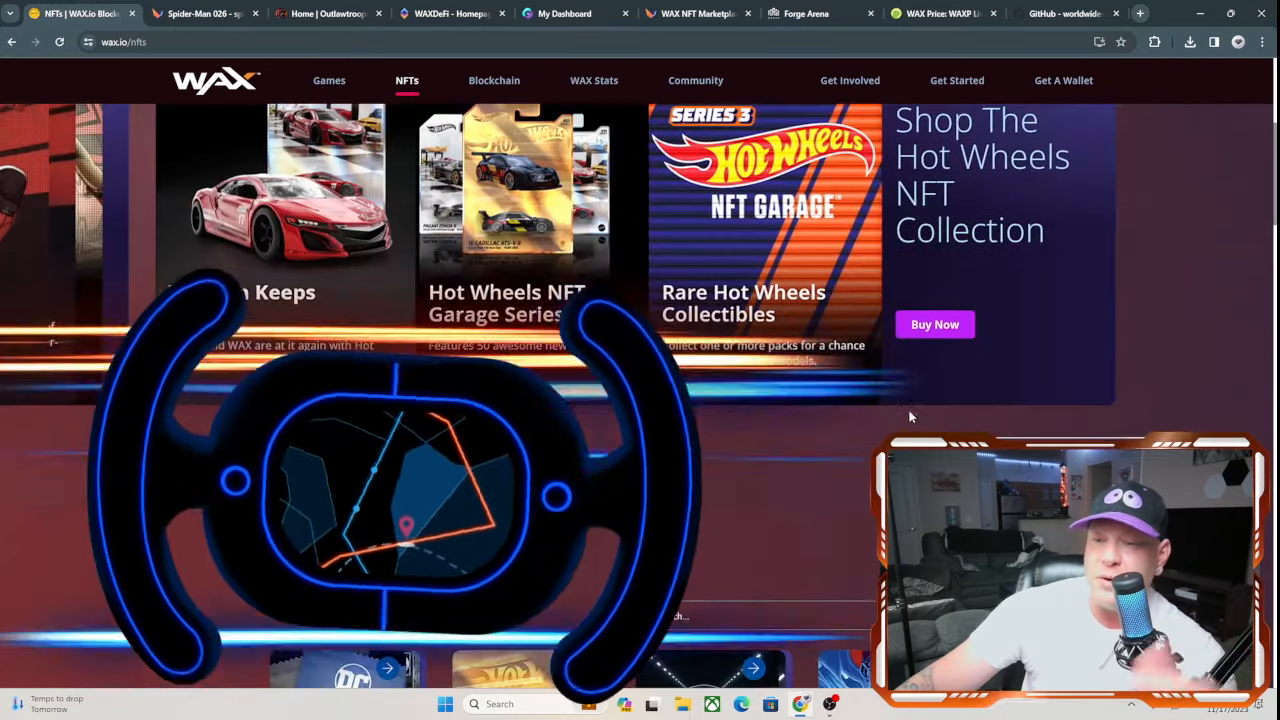
scroll("down", 3)
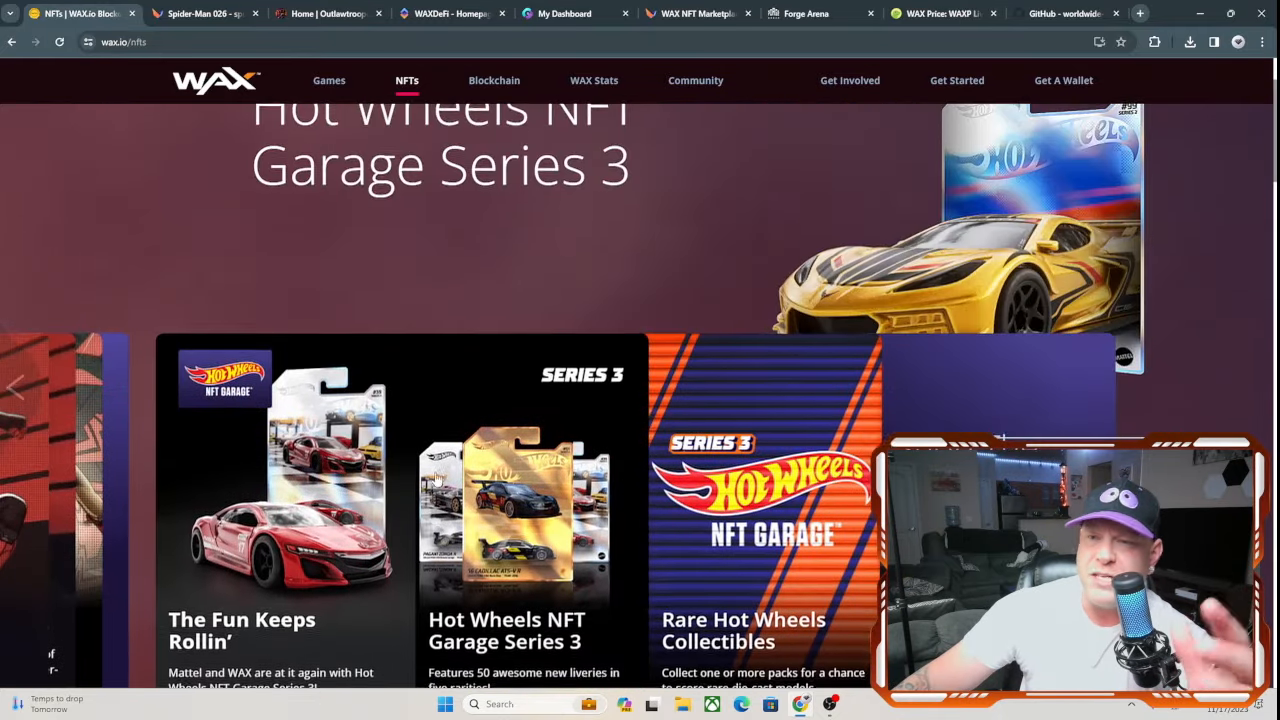
scroll("down", 3)
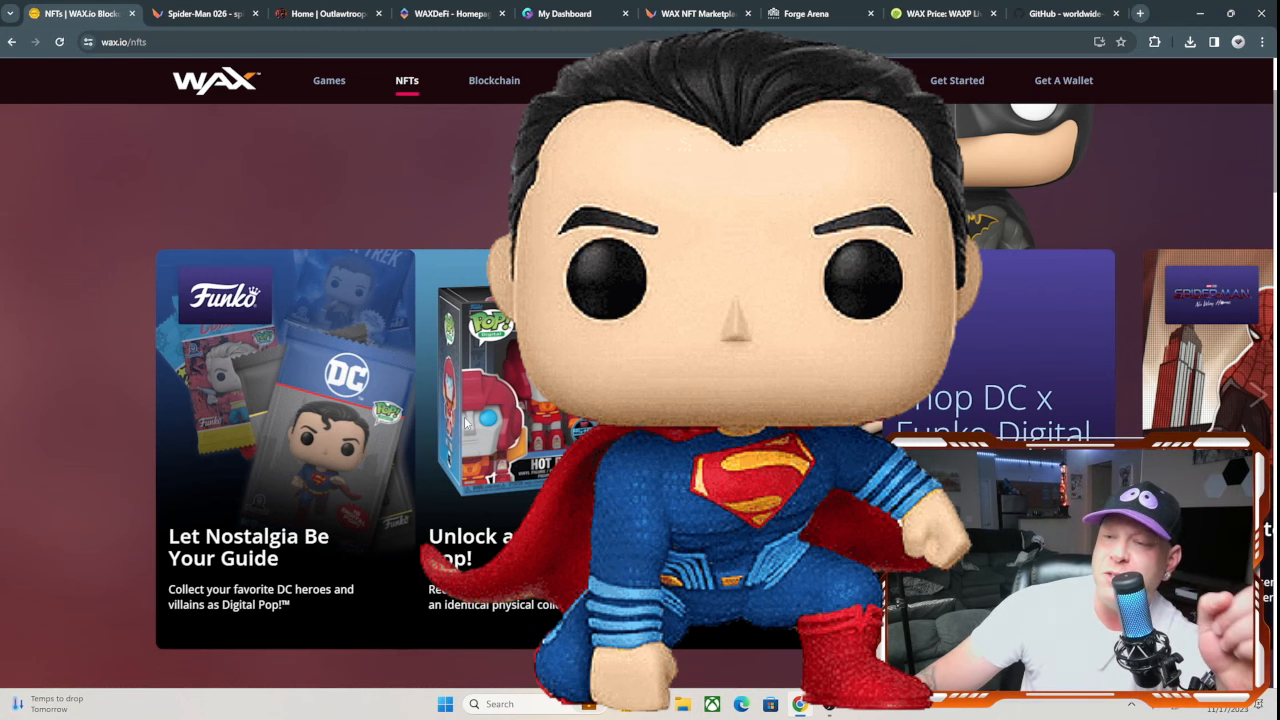
scroll("down", 3)
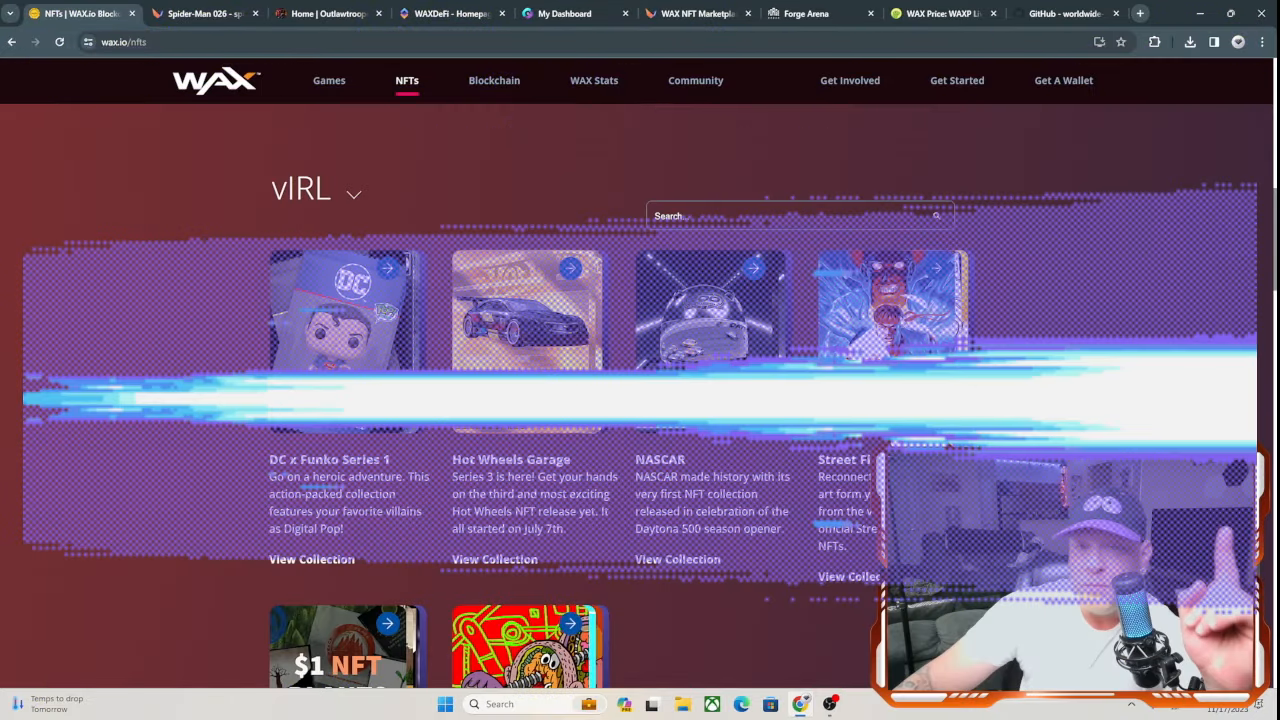
Step: Go to the Blockchain page and read down through its Purpose-Built and scaling sections
left_click(492, 80)
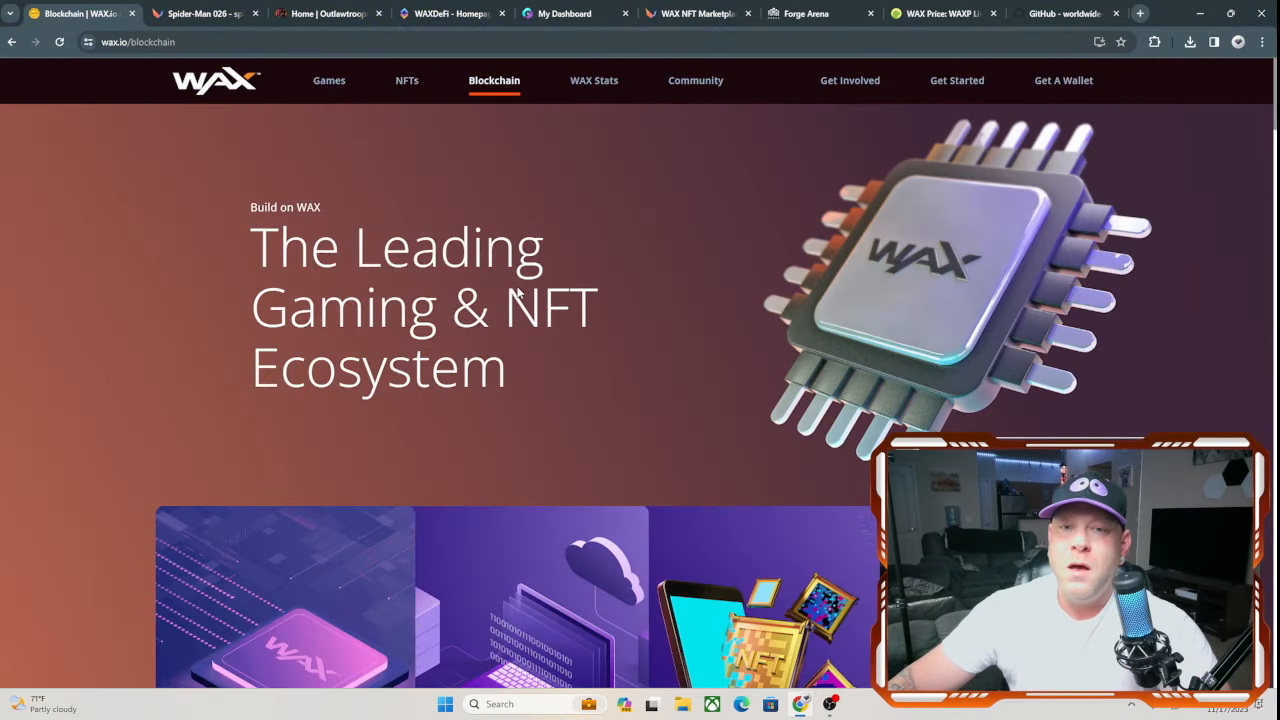
mouse_move(272, 200)
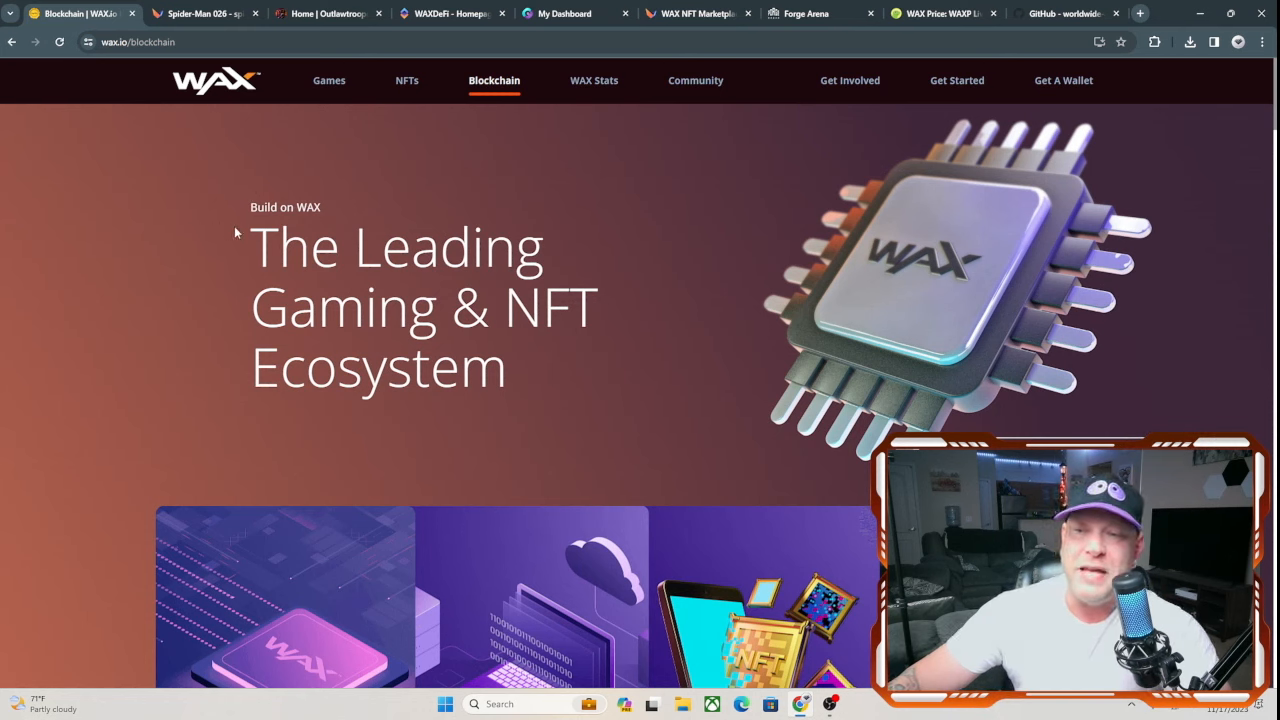
mouse_move(752, 288)
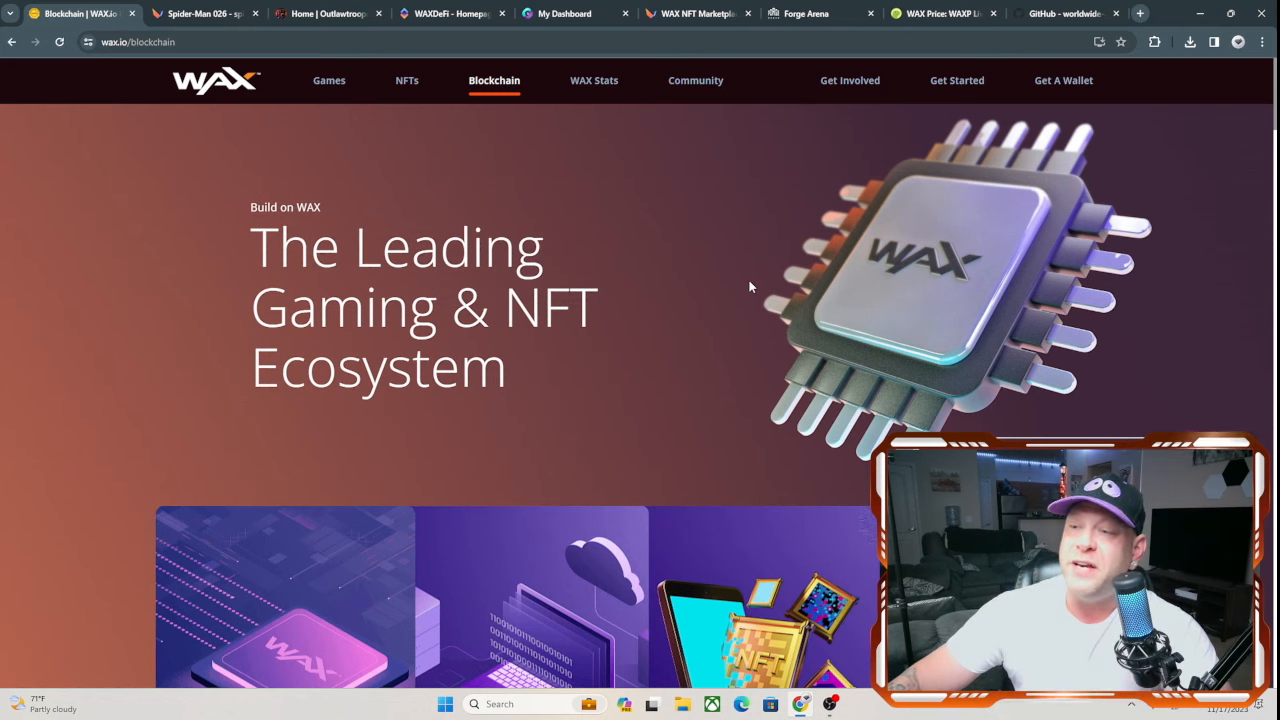
scroll("down", 3)
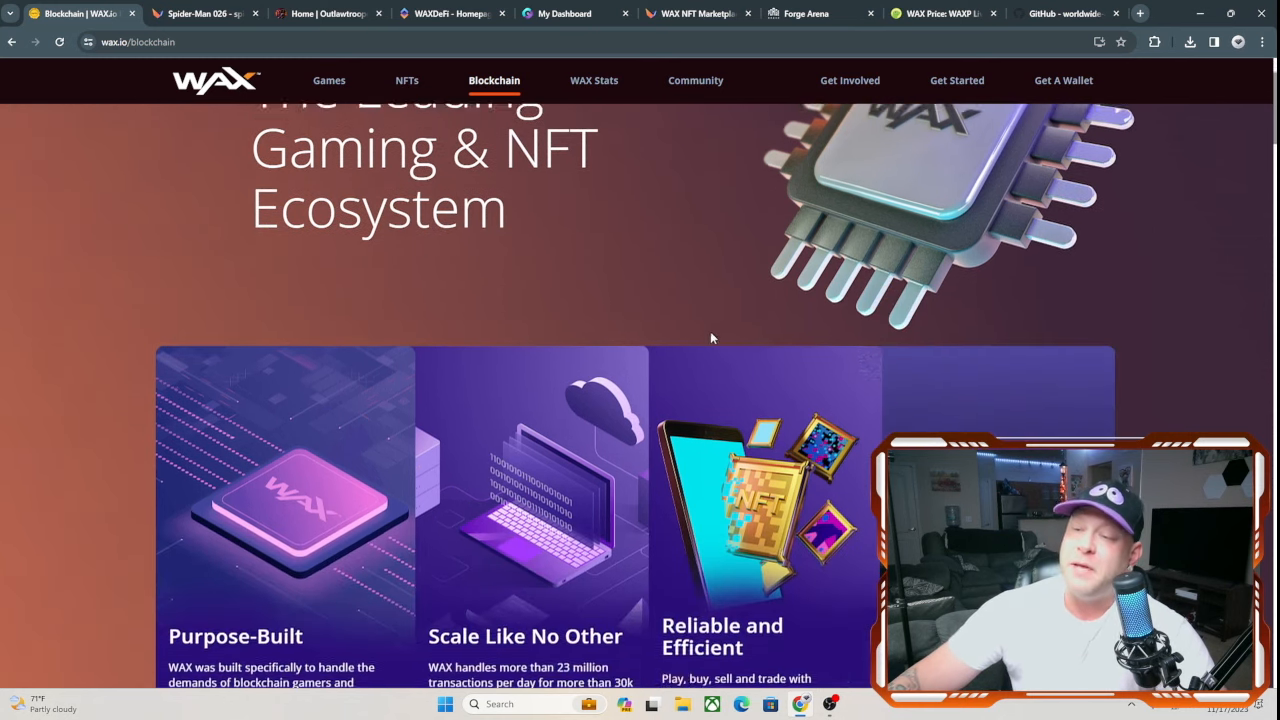
scroll("down", 3)
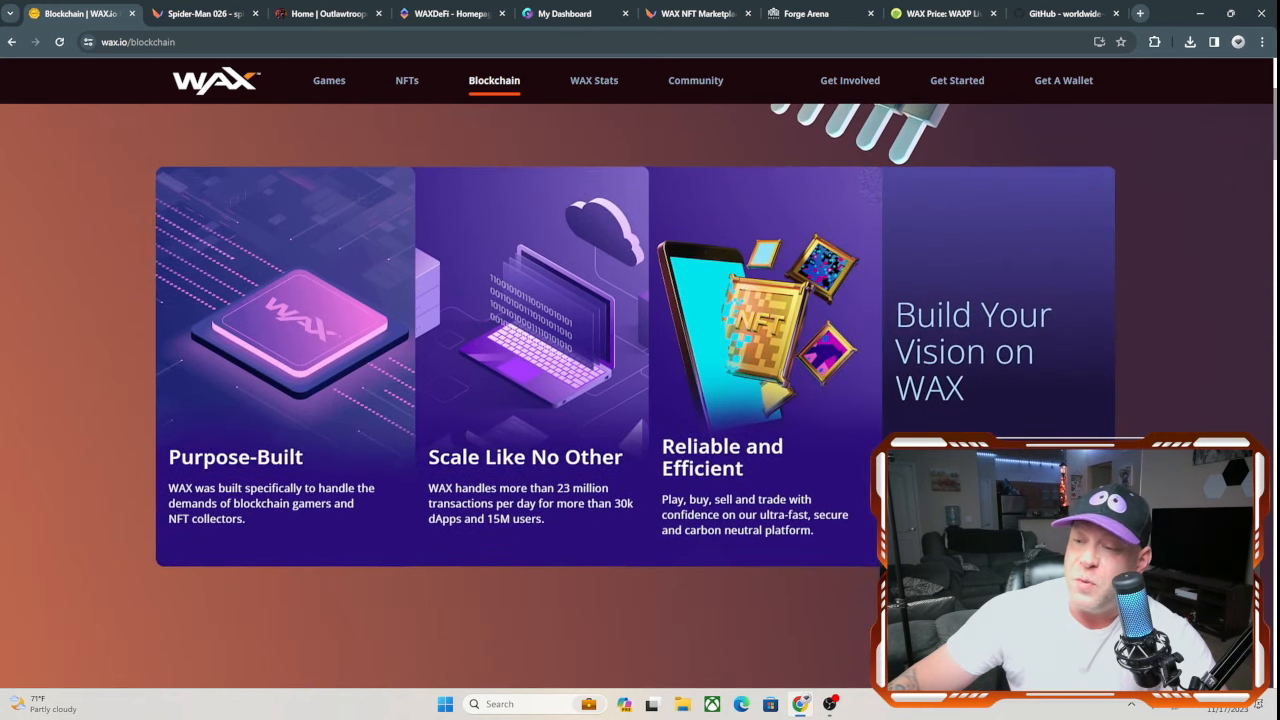
mouse_move(652, 440)
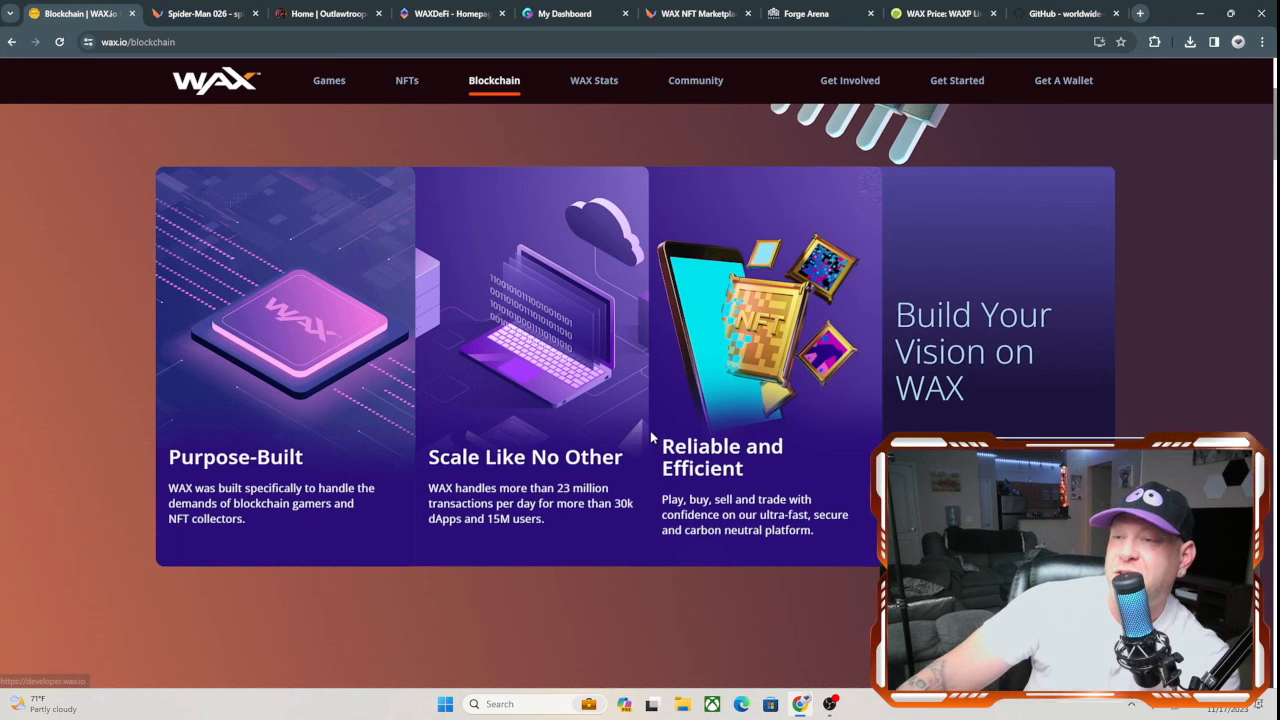
mouse_move(284, 470)
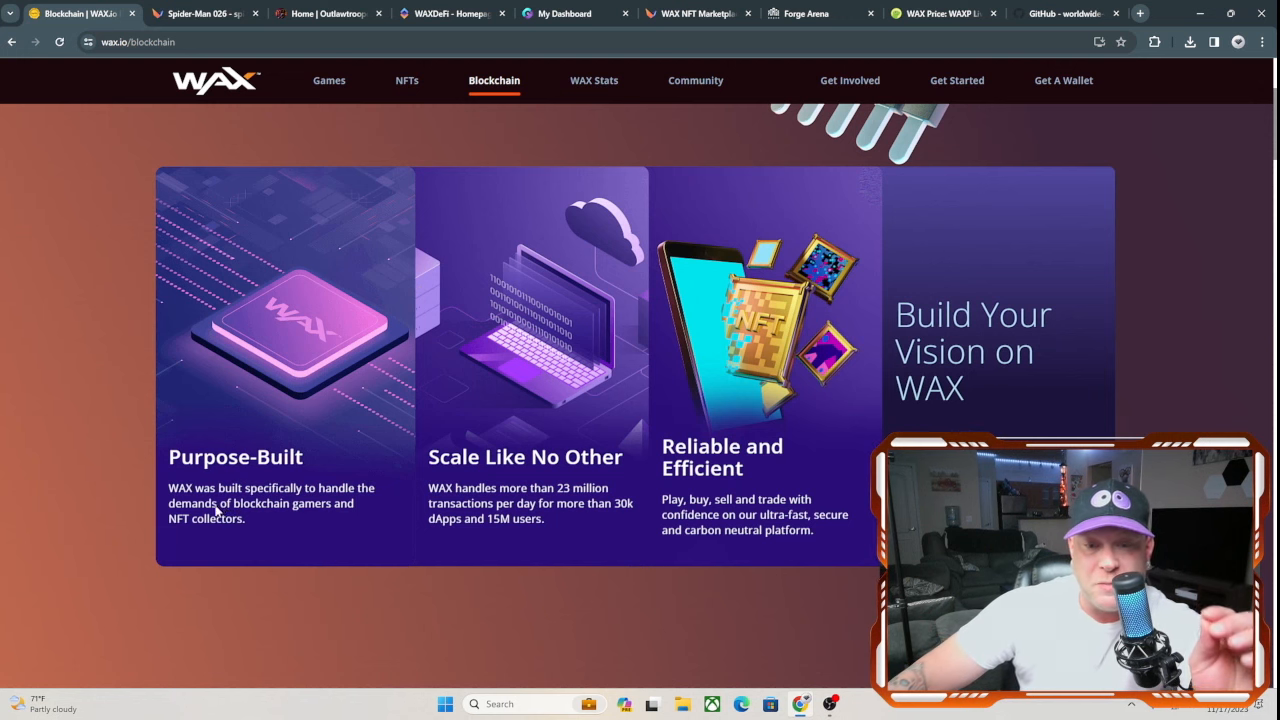
mouse_move(264, 592)
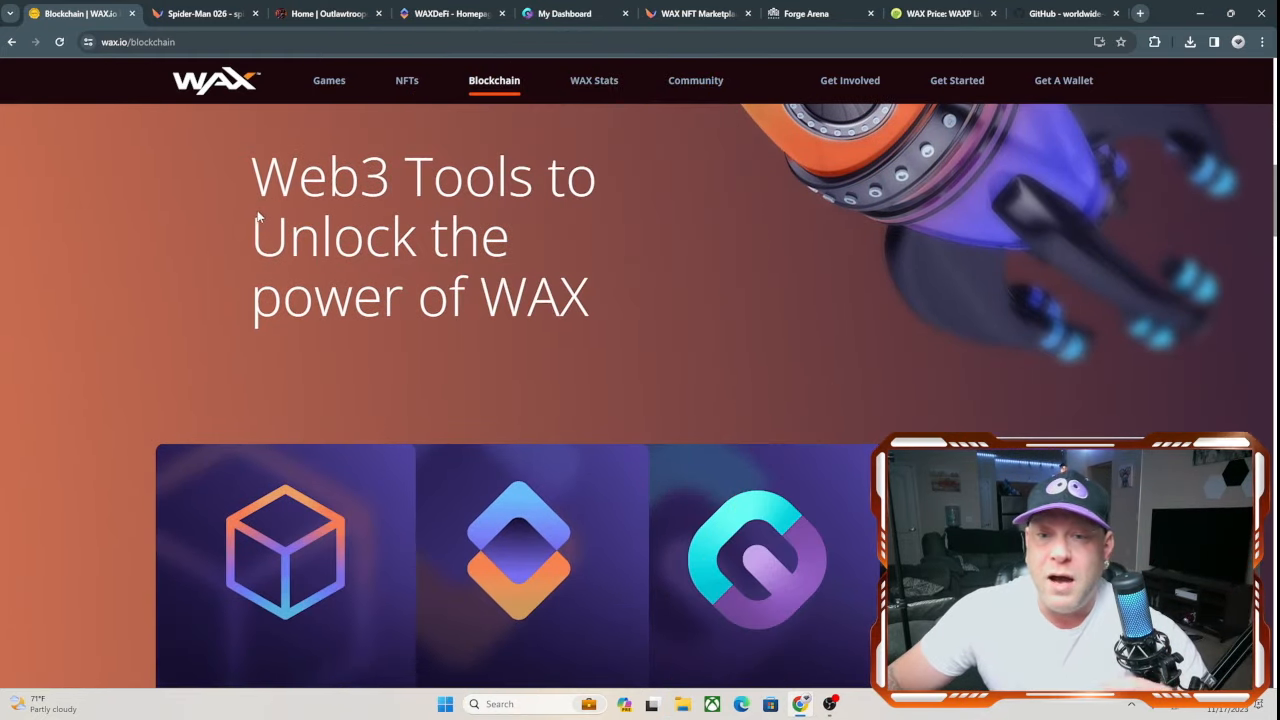
Step: Scroll down to the Web3 tools: WAX Block, WAX DeFi and Cloud Wallet
scroll("down", 3)
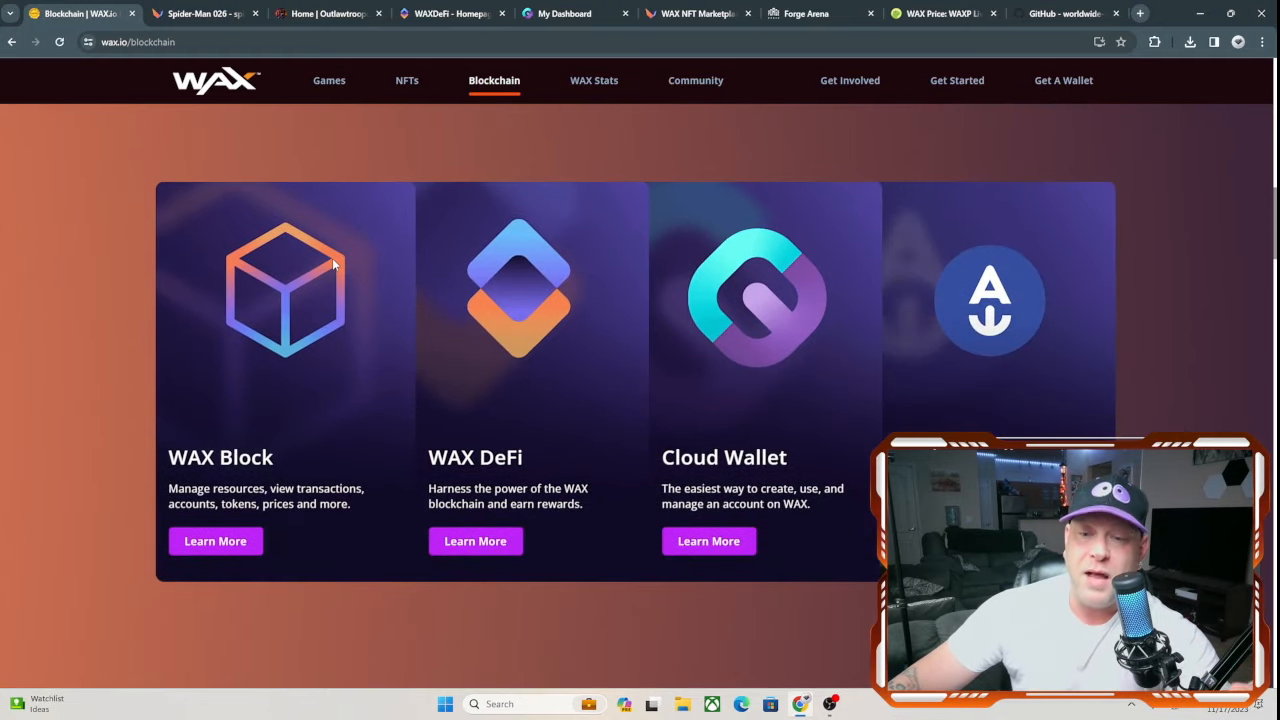
mouse_move(780, 360)
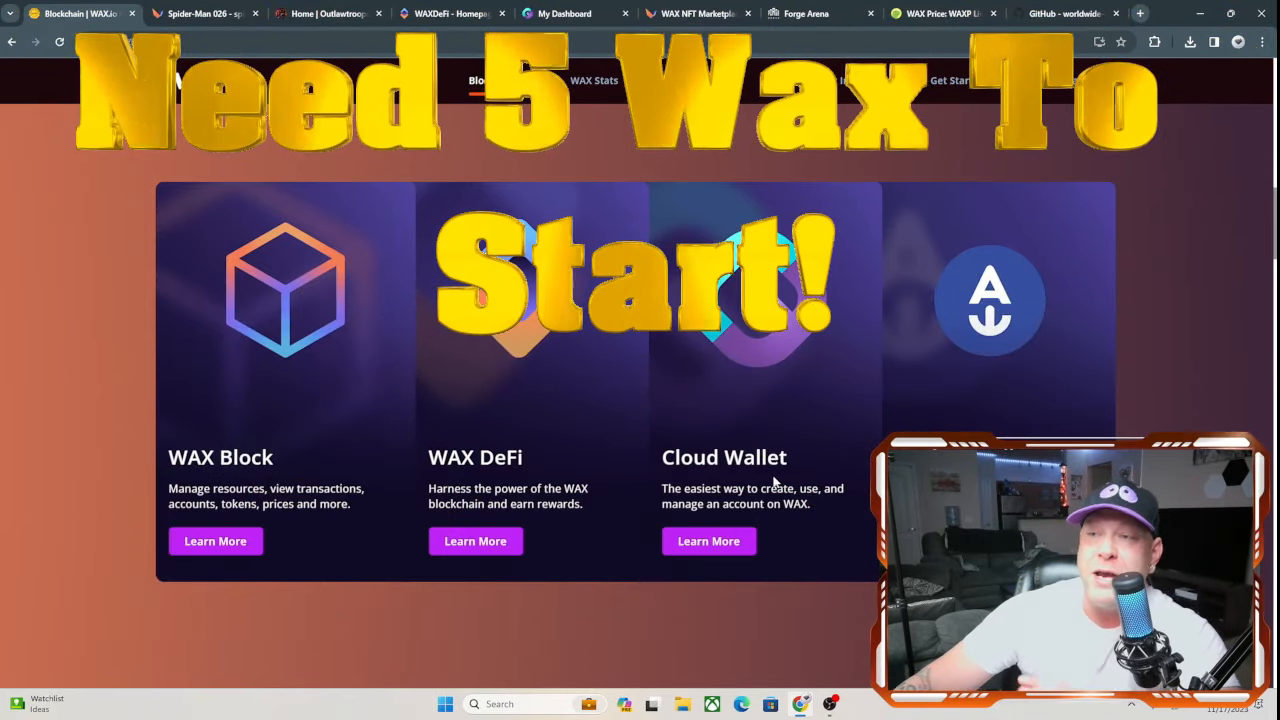
mouse_move(860, 360)
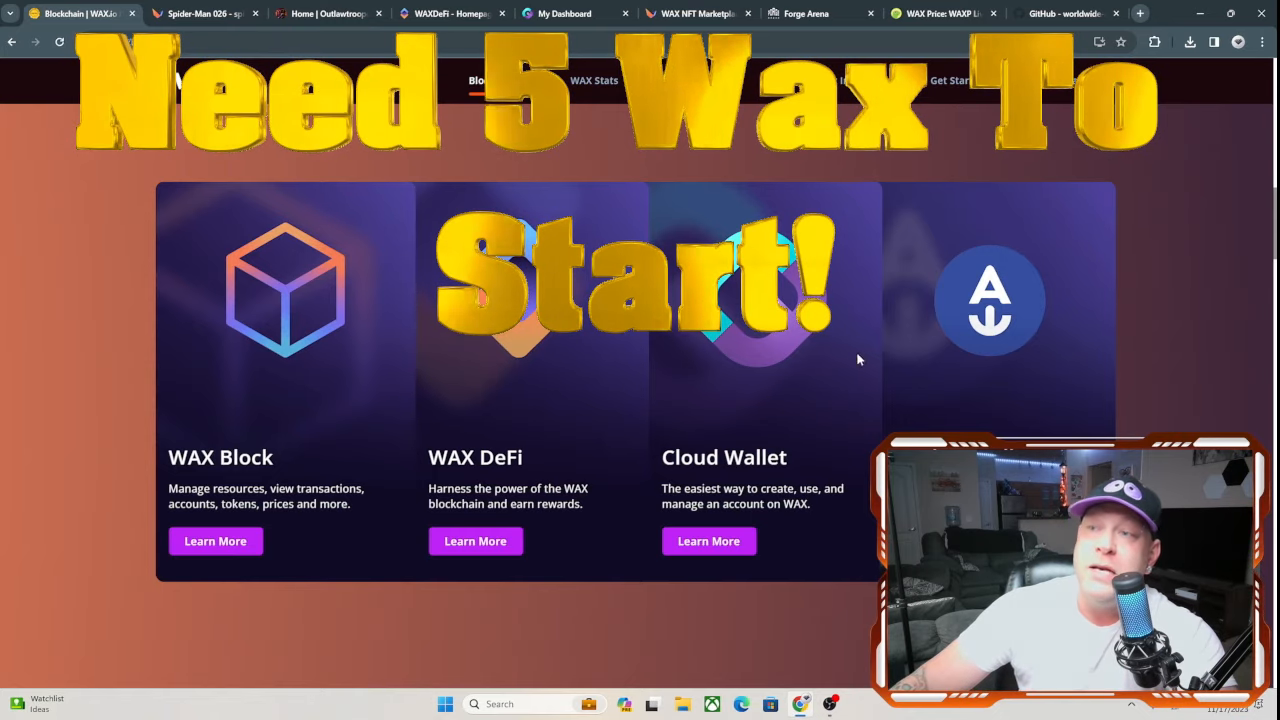
Step: Check WAX's $0.067379 price (up 2.0%) and its price history chart on CoinGecko
left_click(940, 14)
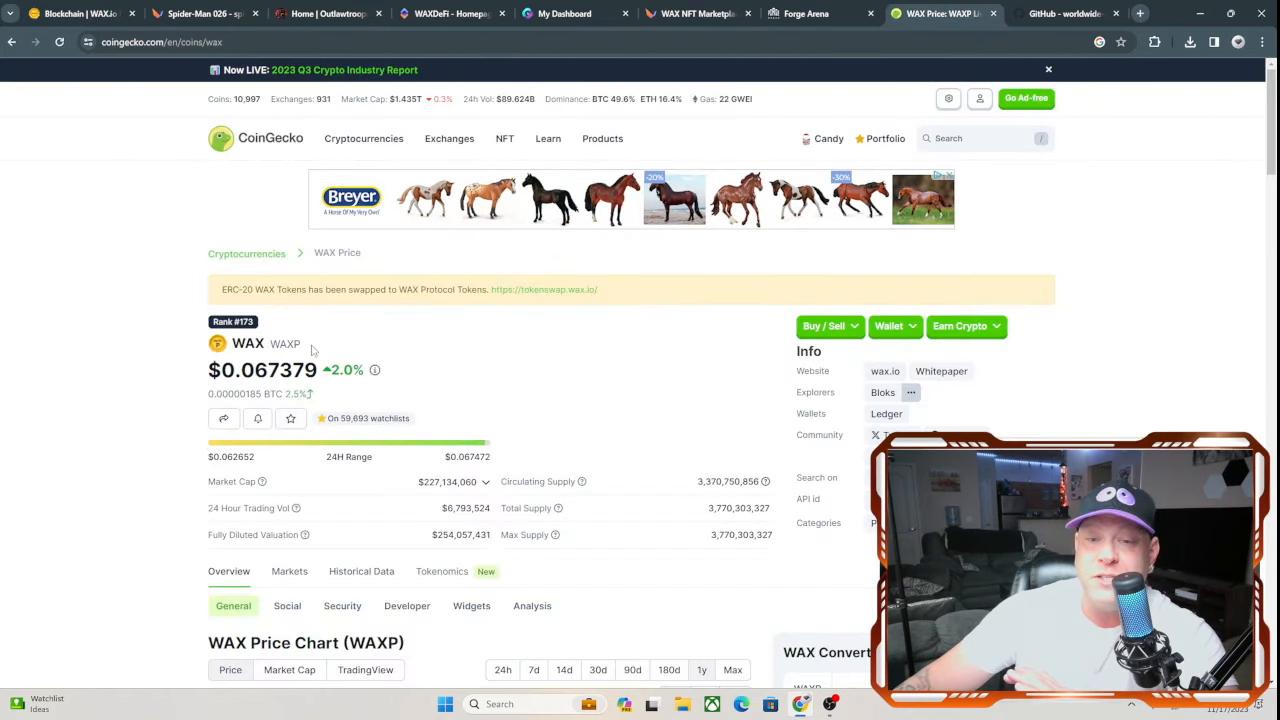
scroll("down", 3)
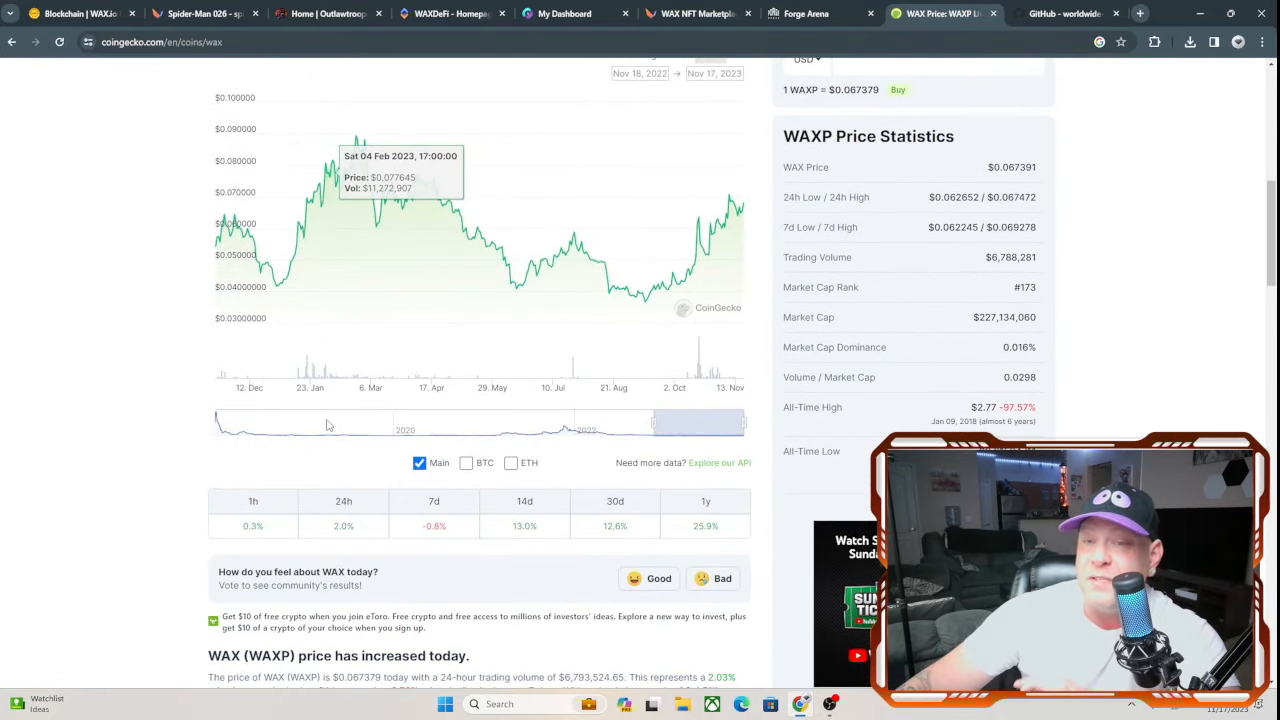
scroll("up", 3)
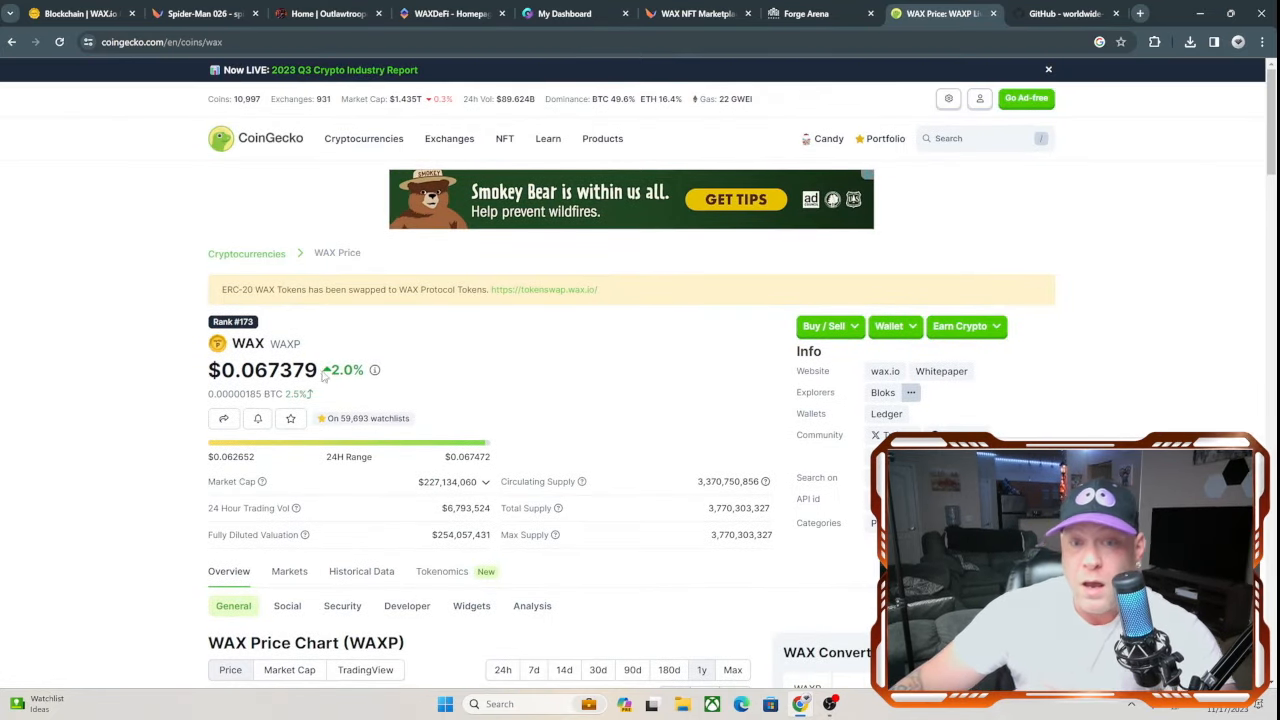
scroll("down", 3)
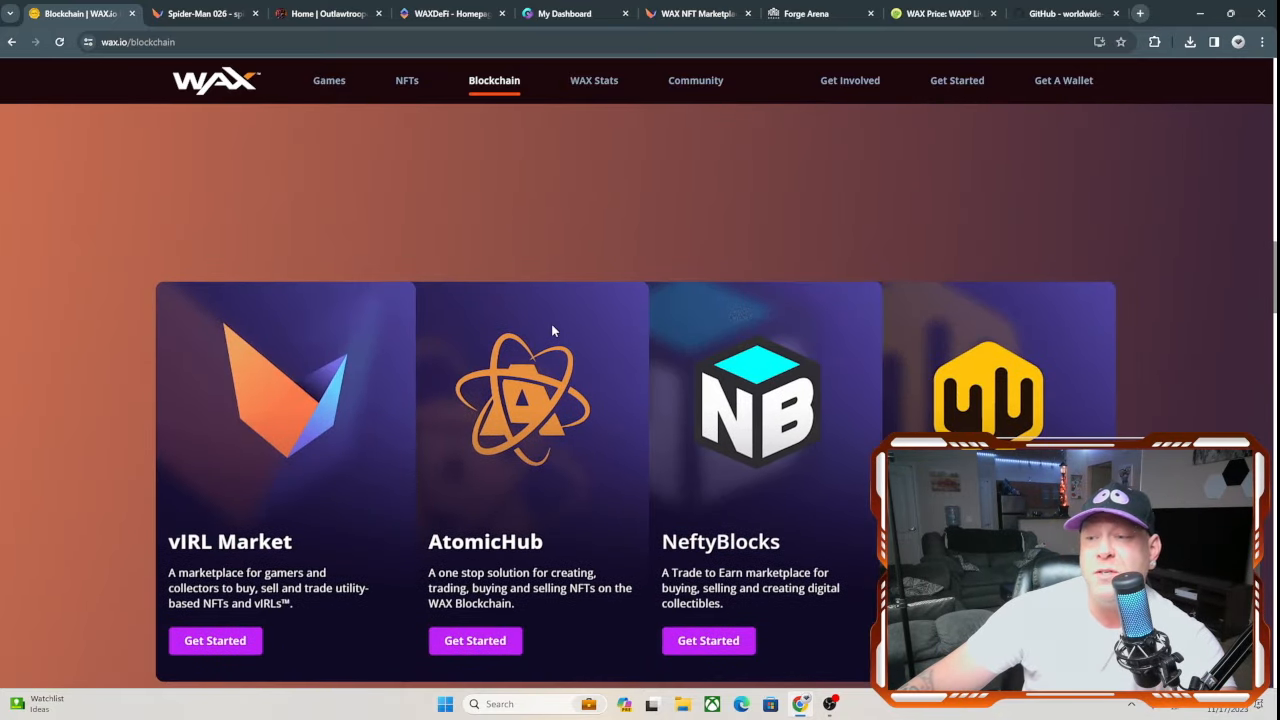
mouse_move(472, 640)
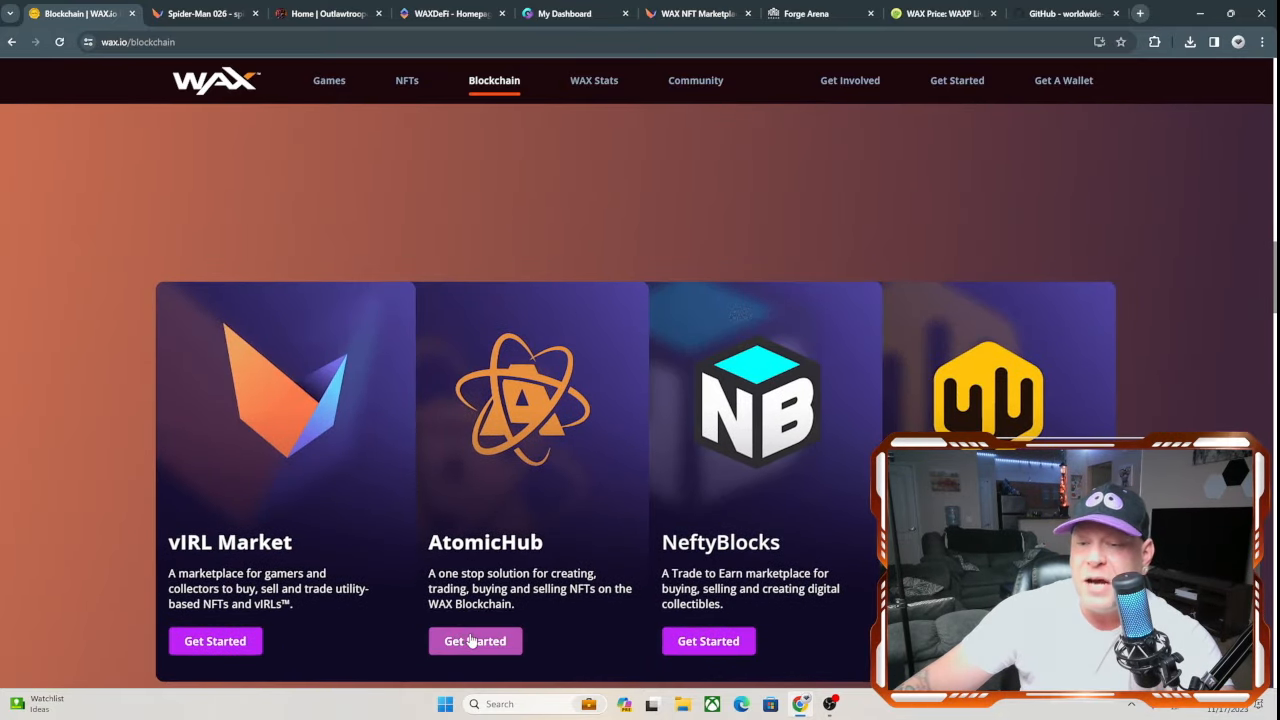
Step: Open the AtomicHub marketplace site via Get Started on the Blockchain page
left_click(476, 640)
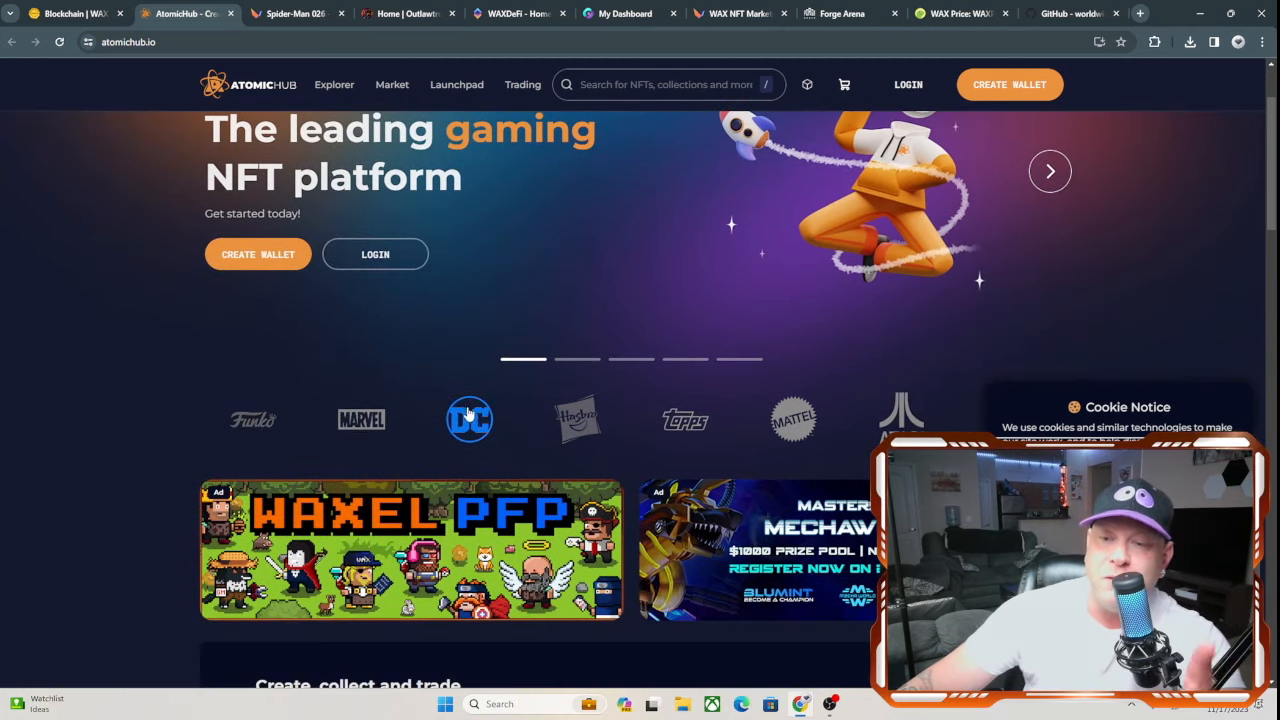
mouse_move(862, 440)
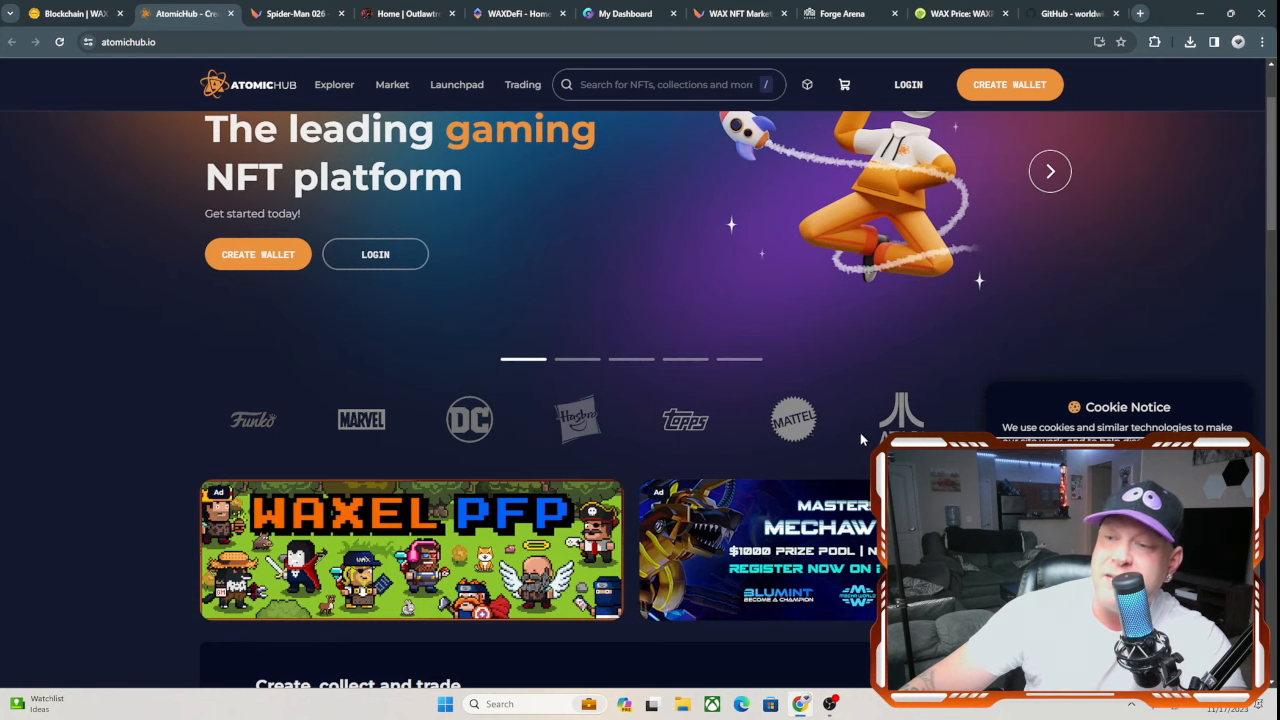
scroll("down", 3)
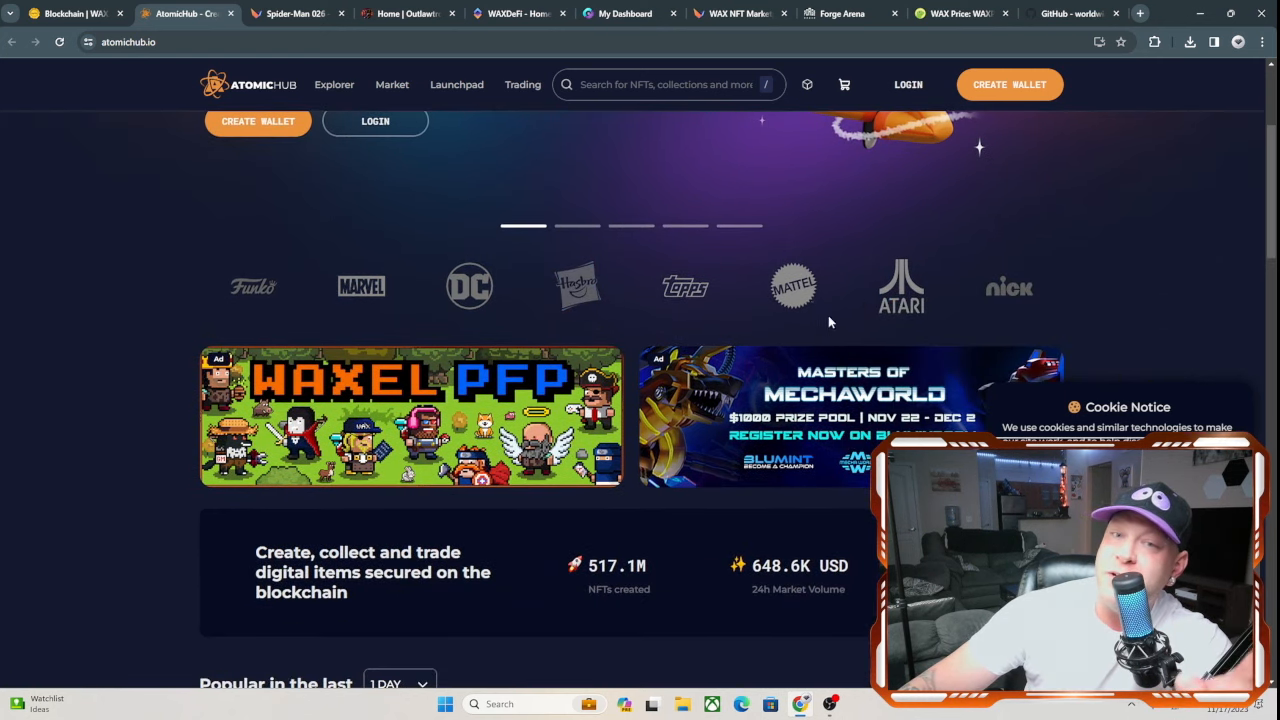
mouse_move(788, 324)
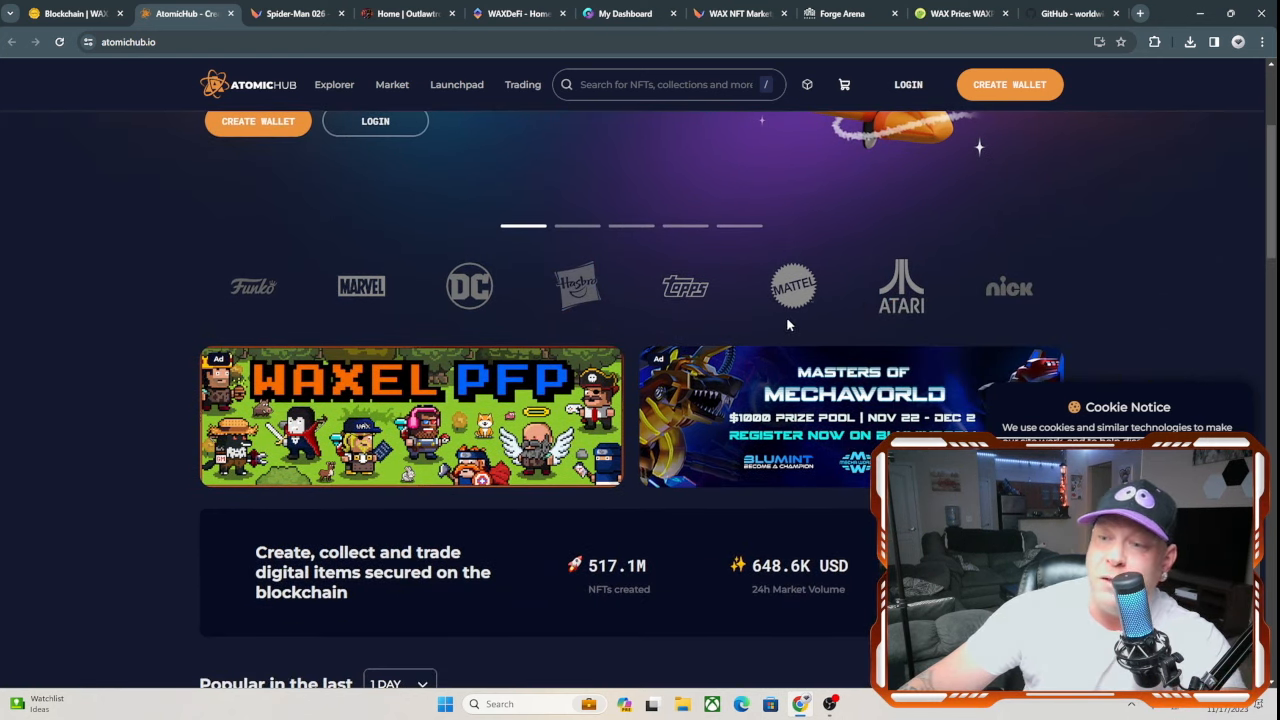
scroll("down", 3)
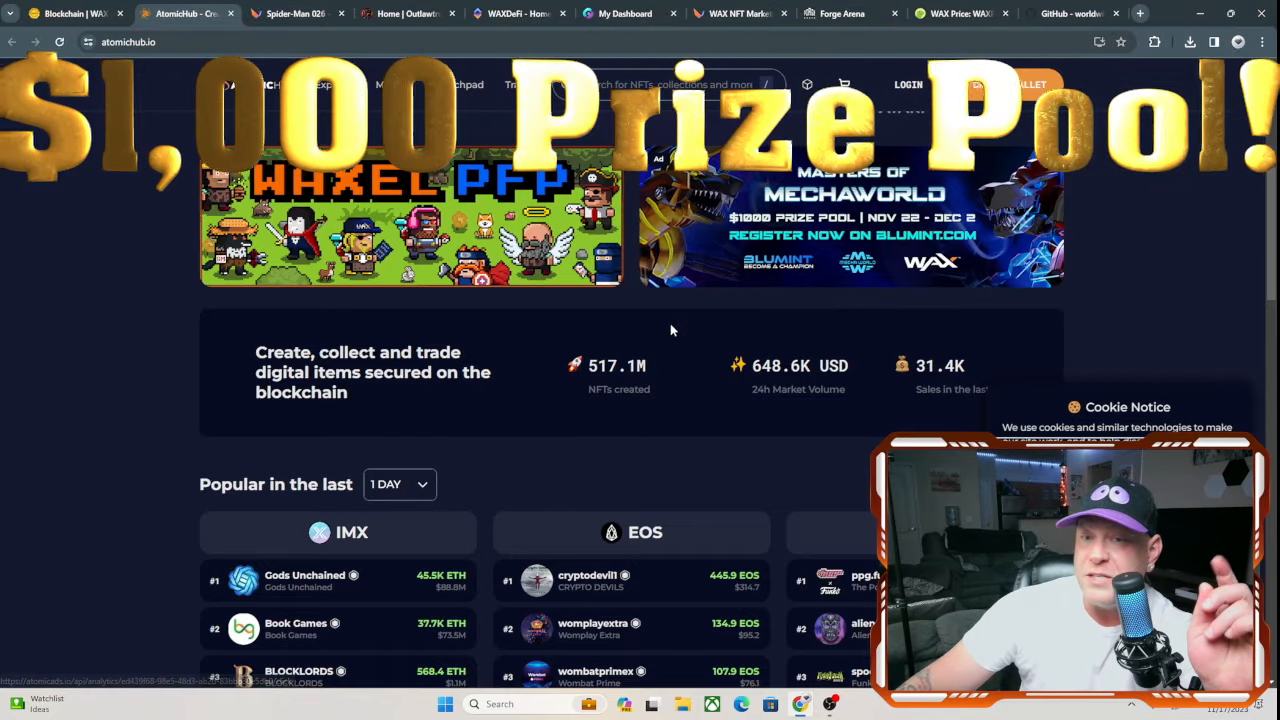
scroll("down", 3)
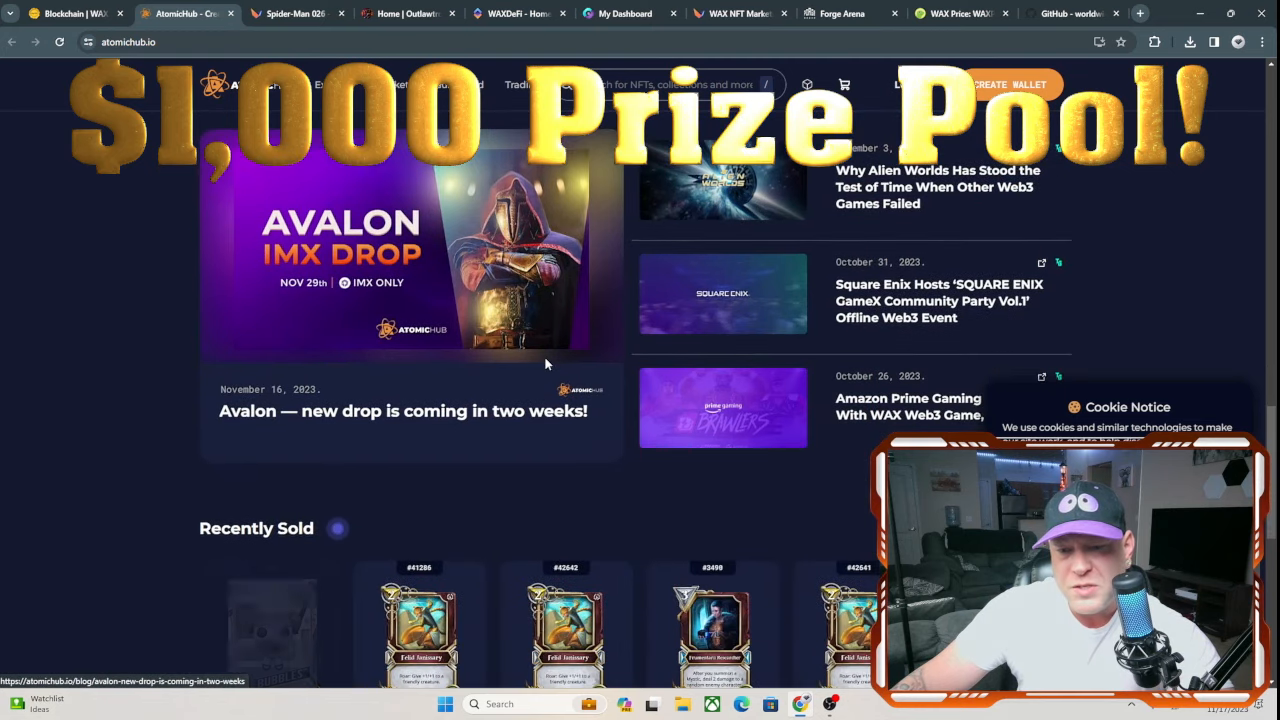
scroll("down", 3)
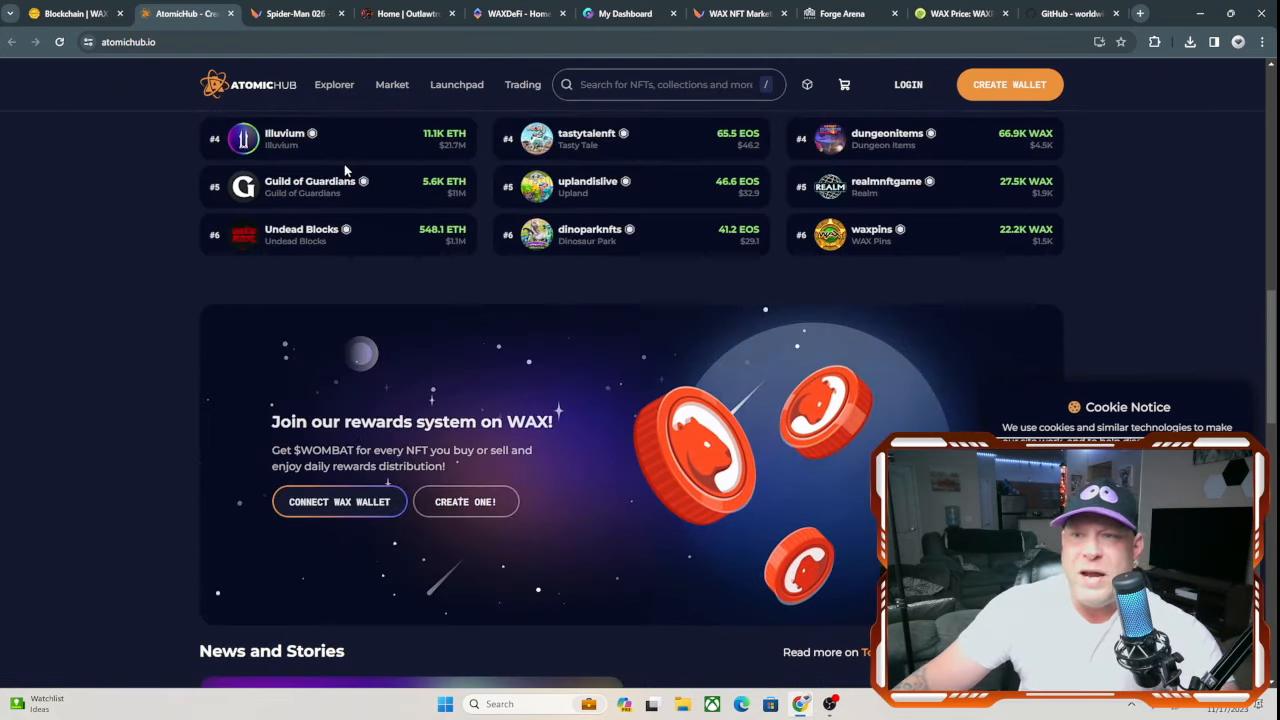
Step: Scroll the Blockchain page down to the Cloud Wallet roadmap milestones, including ETH Bridge and NFT Bridge
left_click(70, 16)
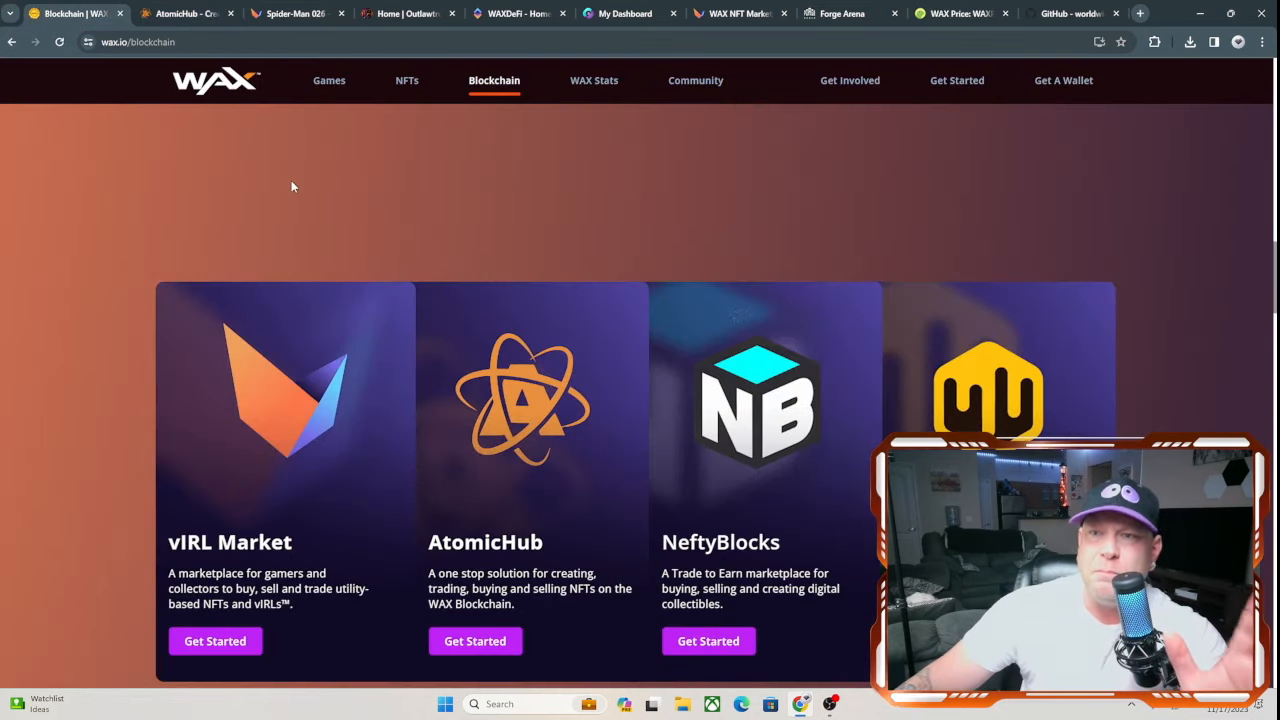
scroll("down", 3)
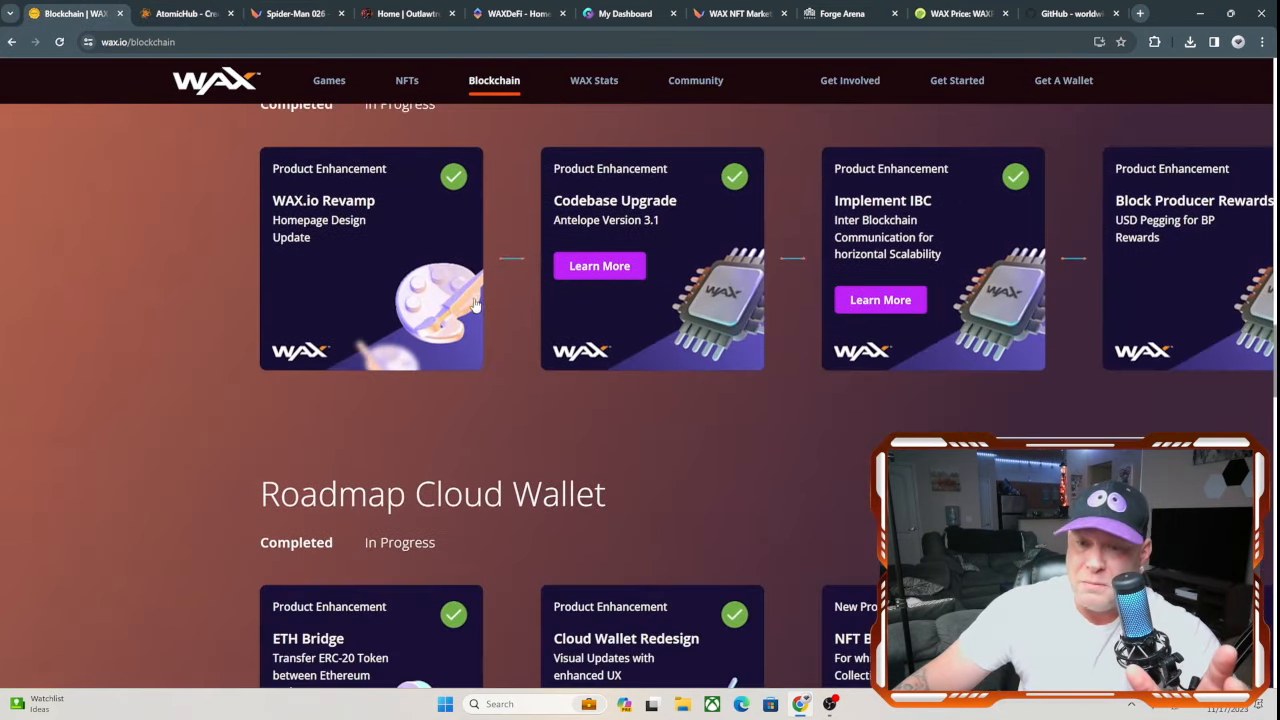
scroll("down", 3)
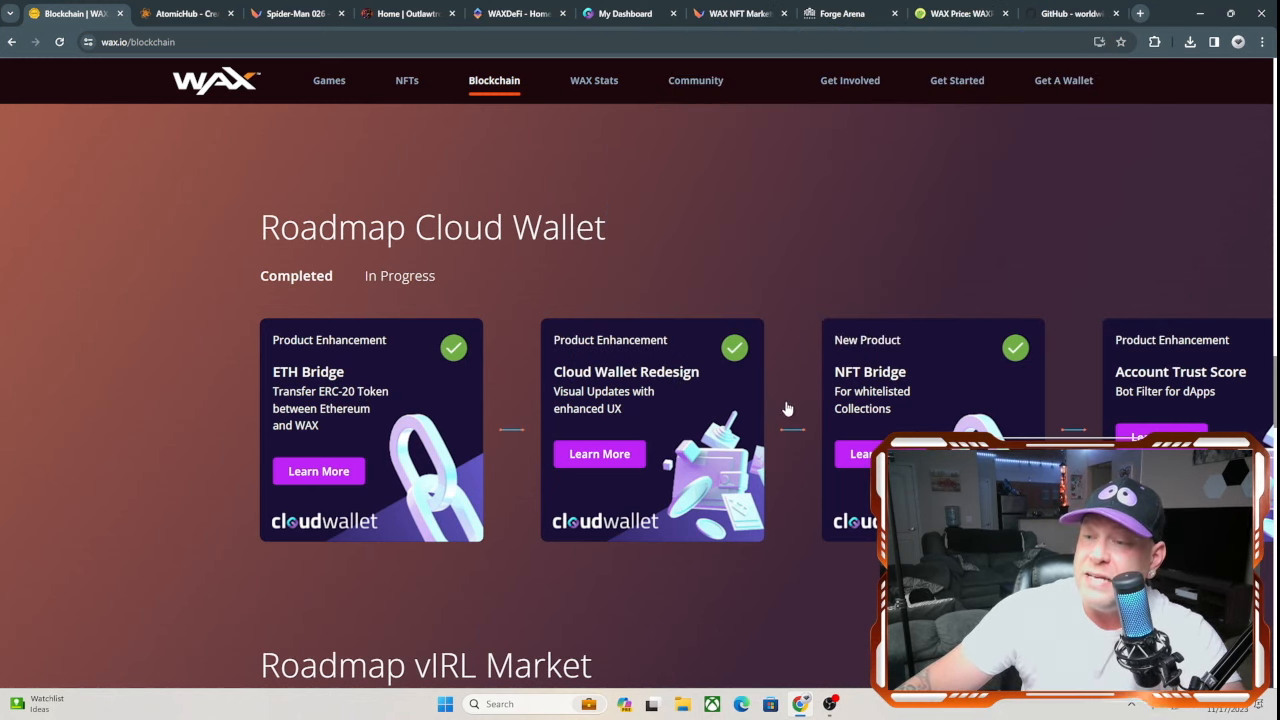
mouse_move(856, 378)
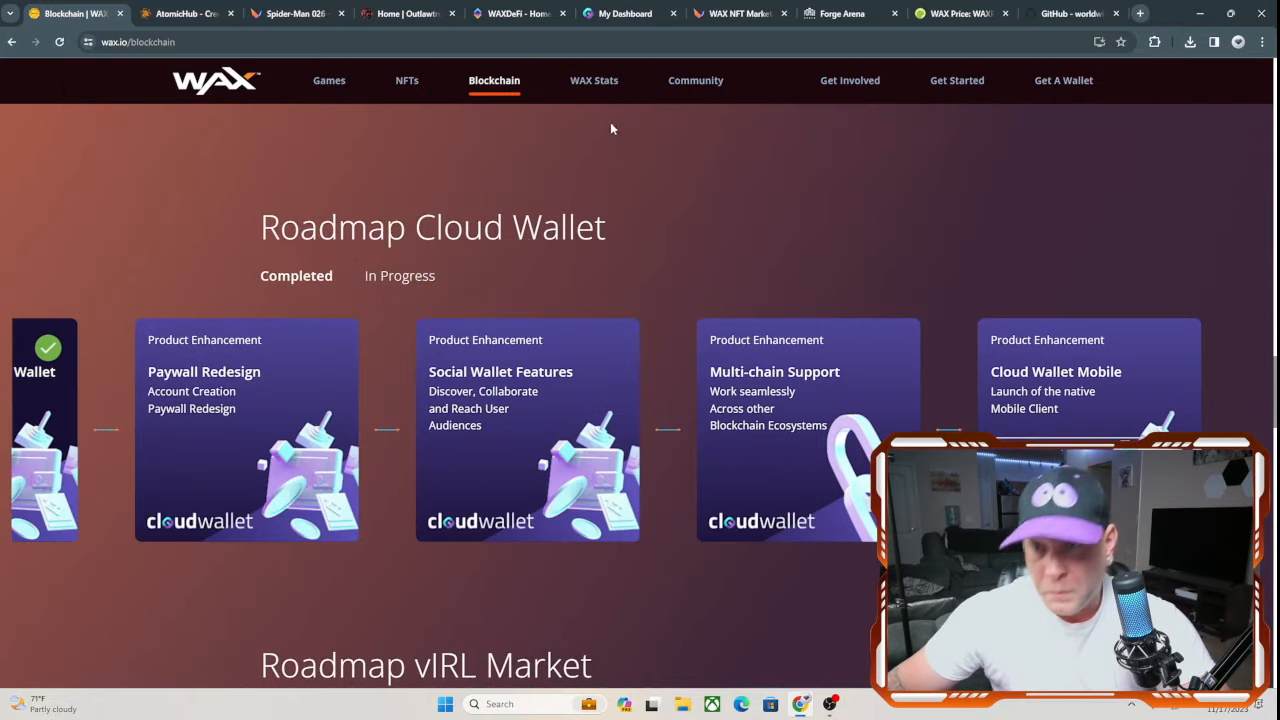
Step: Scroll the WAX Stats page down to the WAX by the Numbers sales volume graphs
left_click(592, 80)
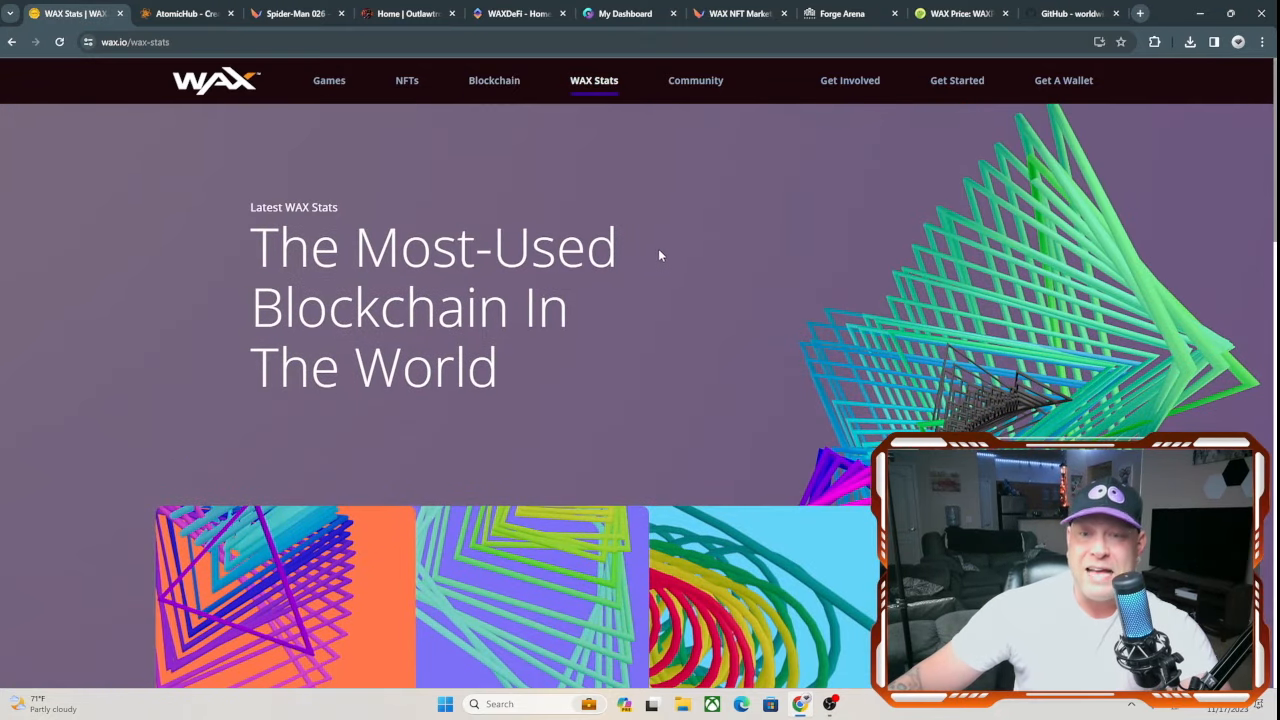
scroll("down", 3)
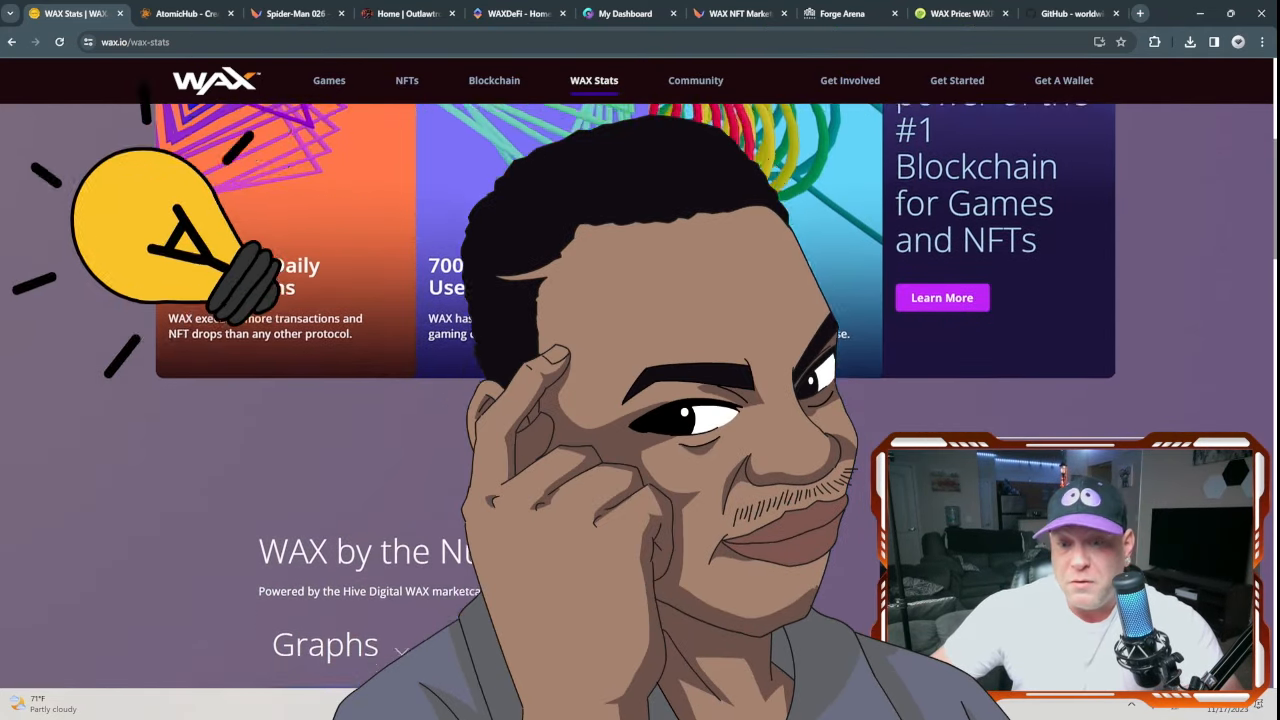
scroll("down", 3)
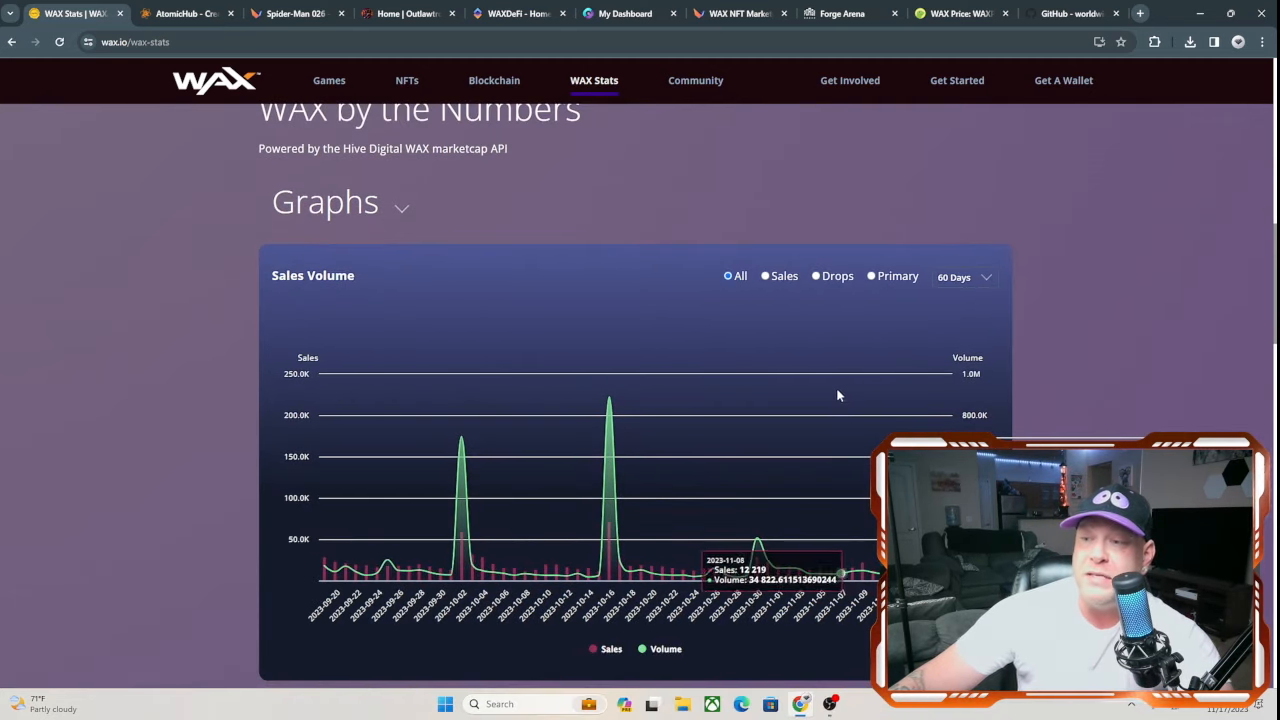
scroll("down", 3)
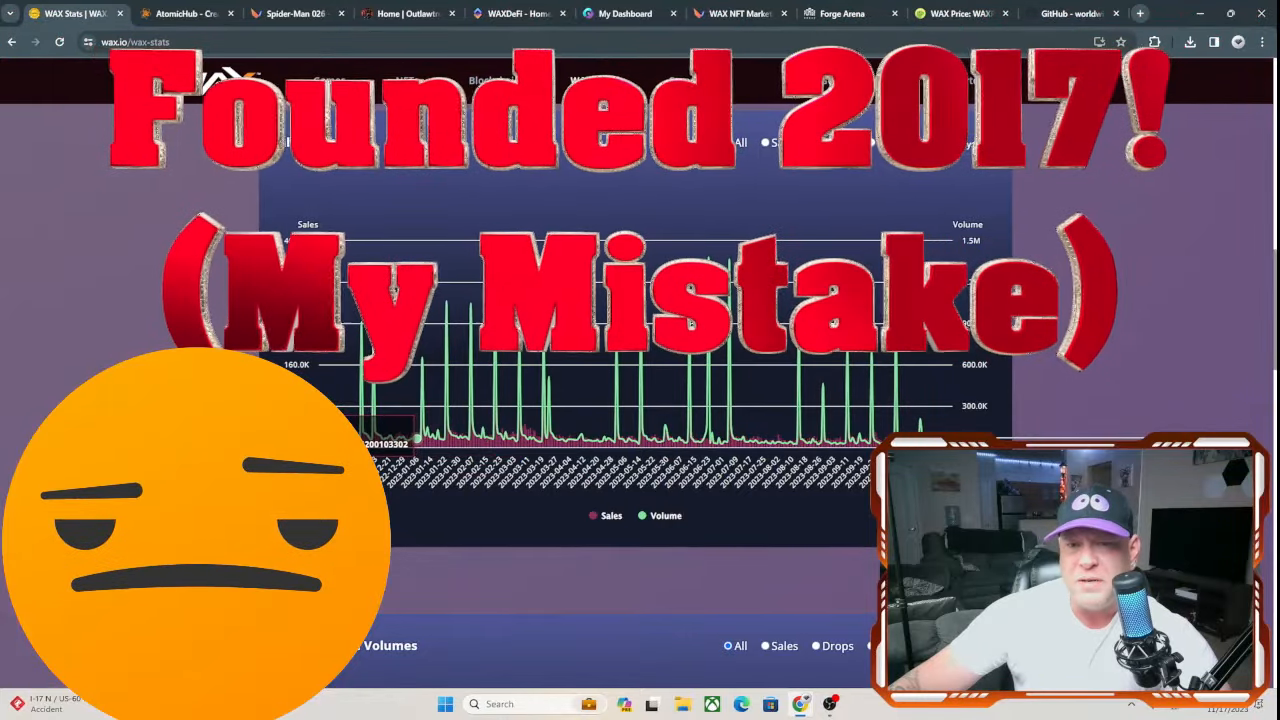
mouse_move(870, 256)
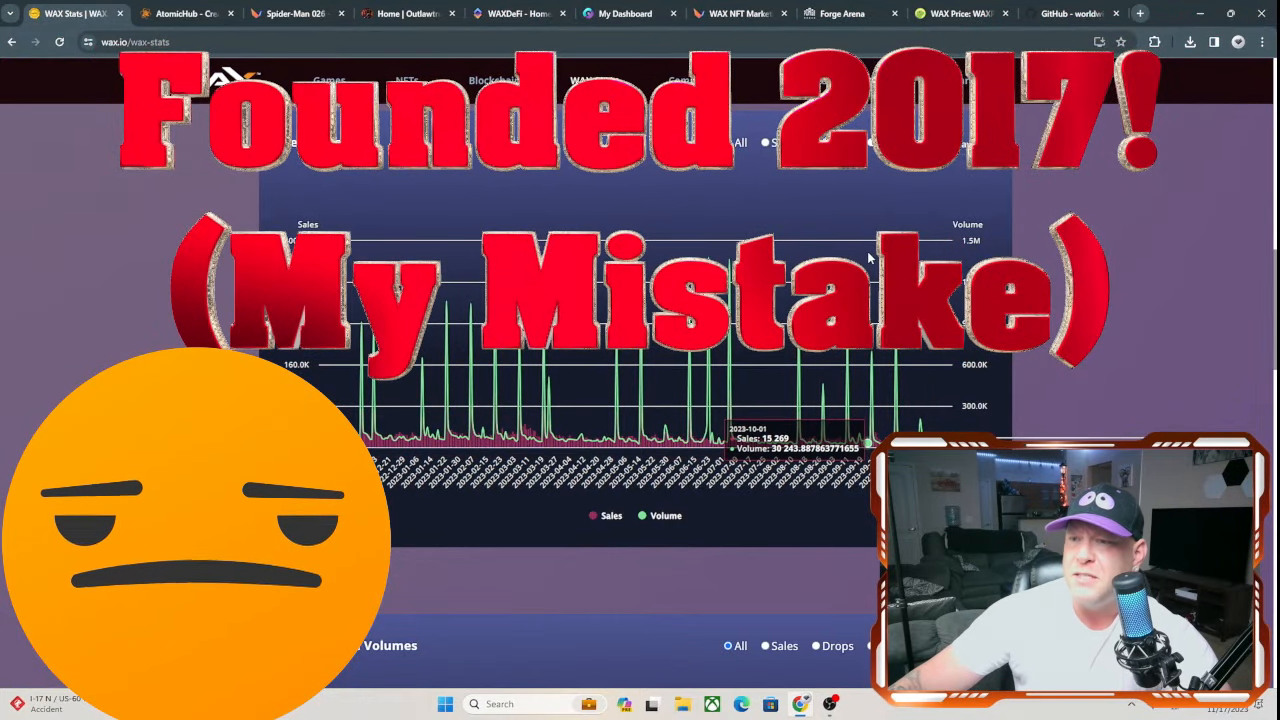
Step: Scroll the Forge Arena site past its banner to the Download & Play and Latest Updates sections
left_click(844, 12)
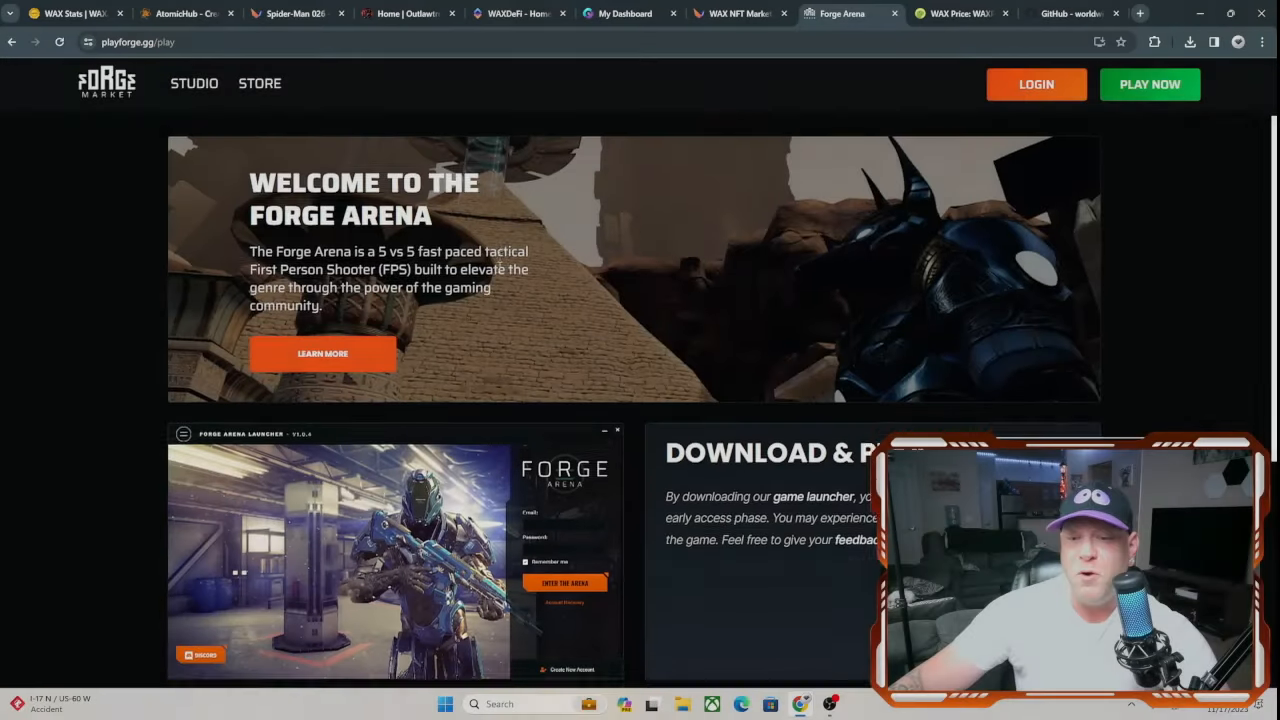
scroll("down", 3)
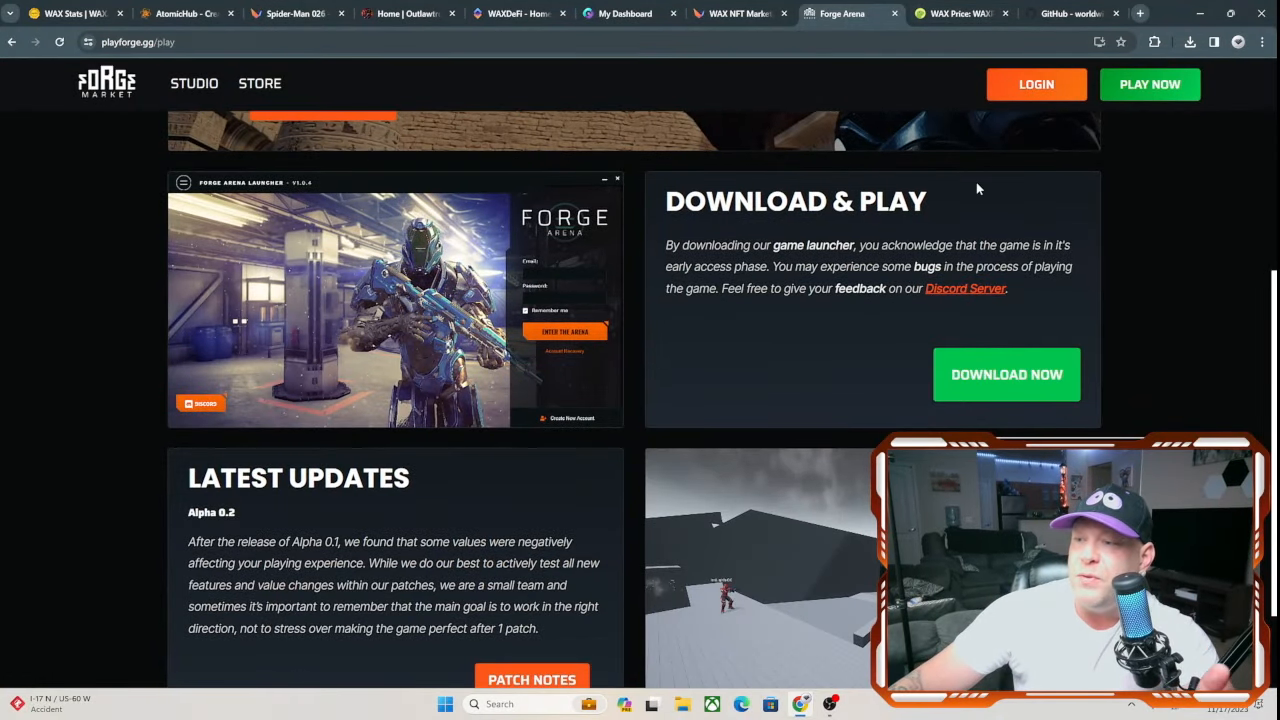
mouse_move(612, 316)
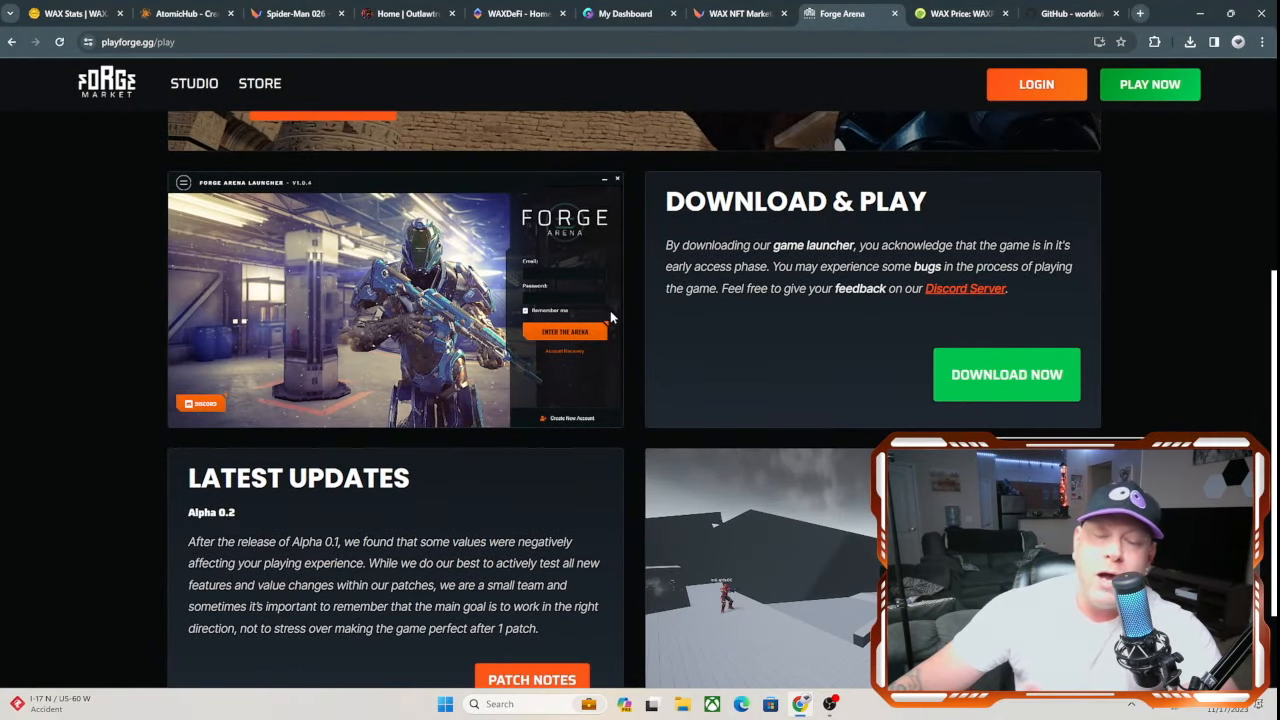
mouse_move(956, 12)
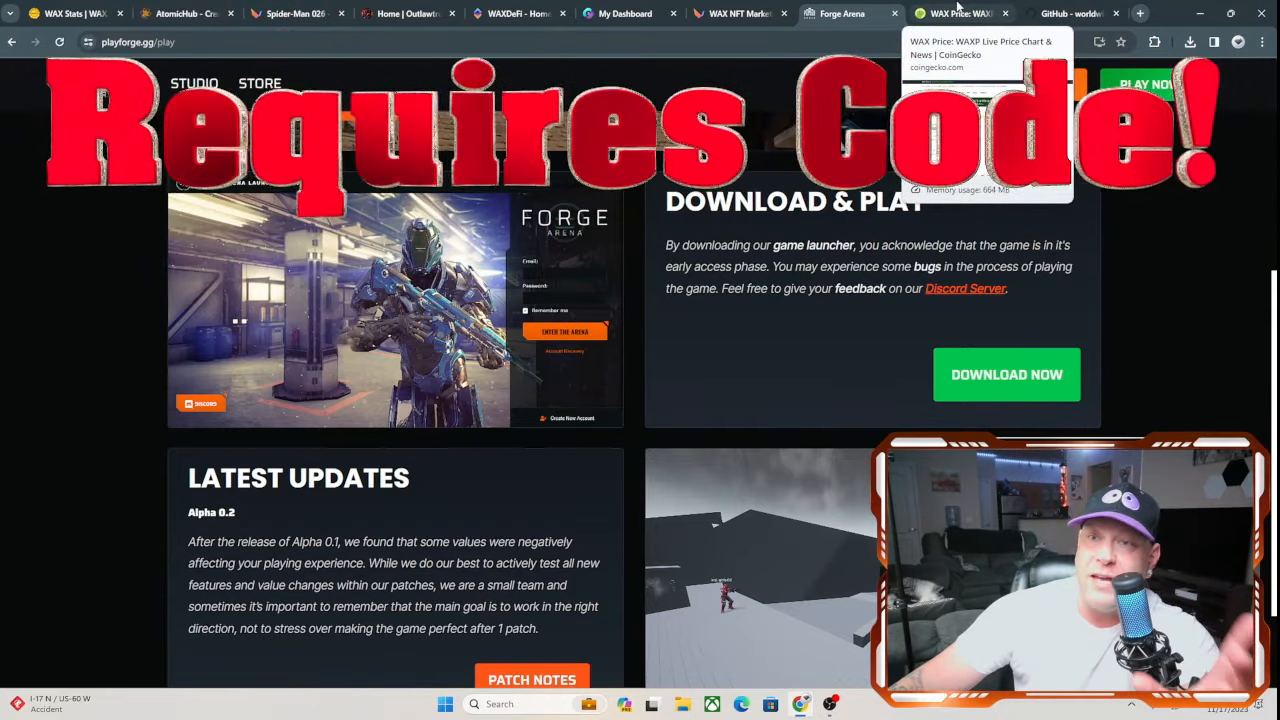
Step: Scroll the CoinGecko WAX page to its price statistics and WAXP price chart
left_click(960, 12)
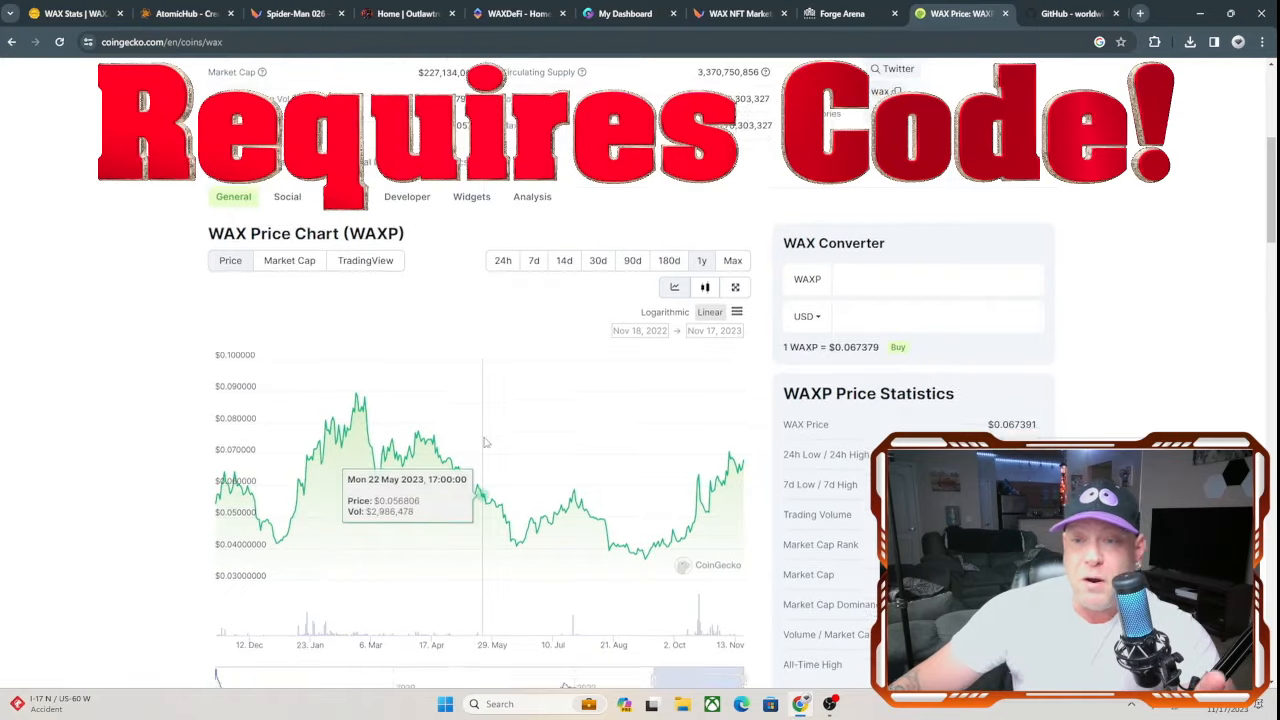
scroll("down", 3)
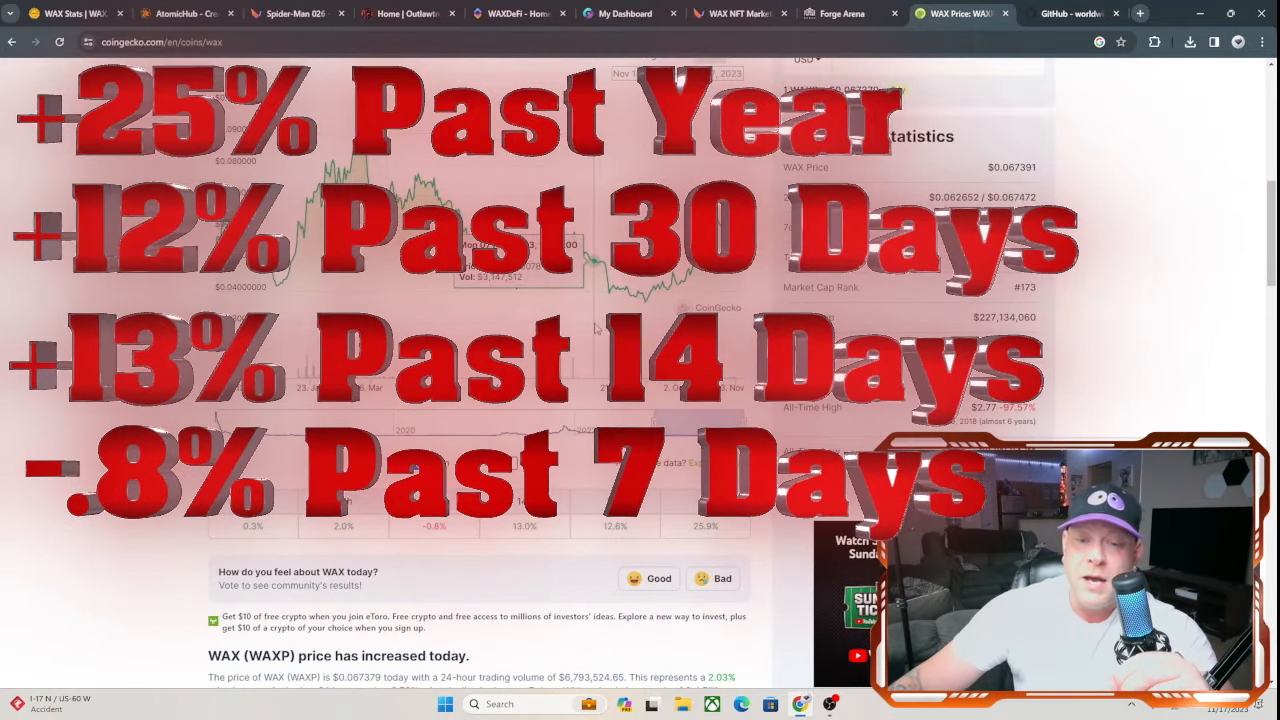
mouse_move(610, 290)
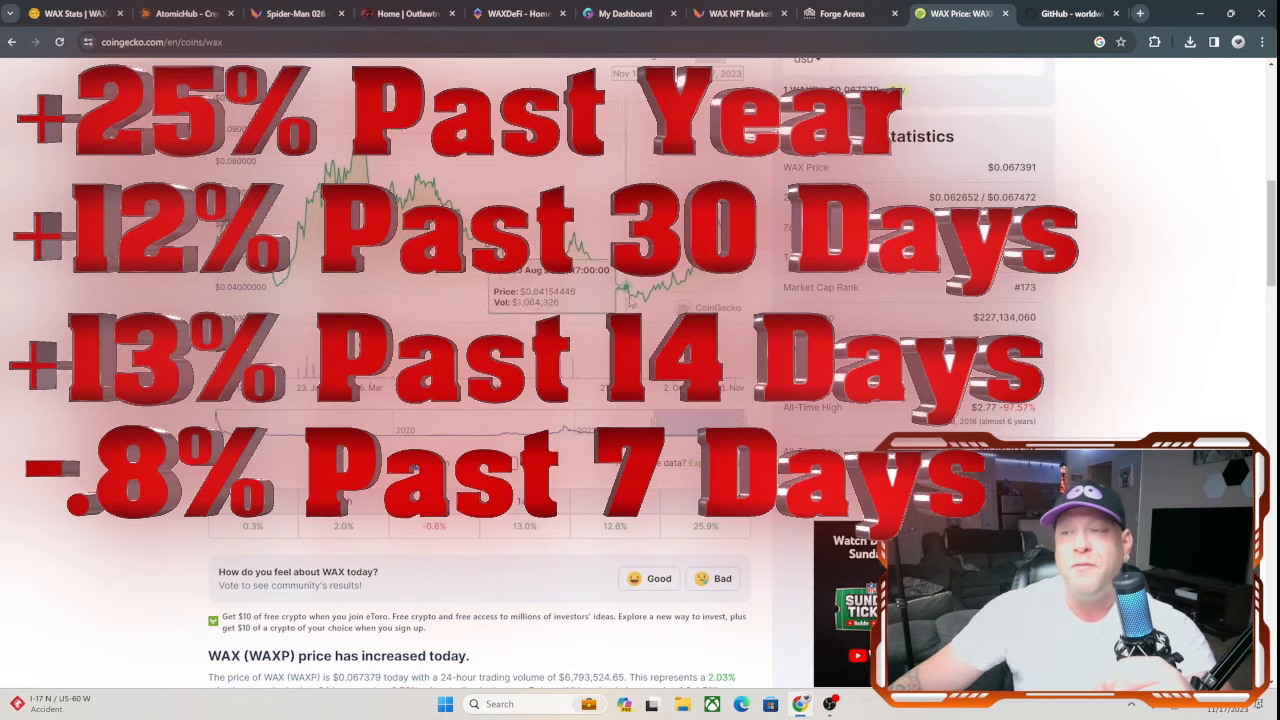